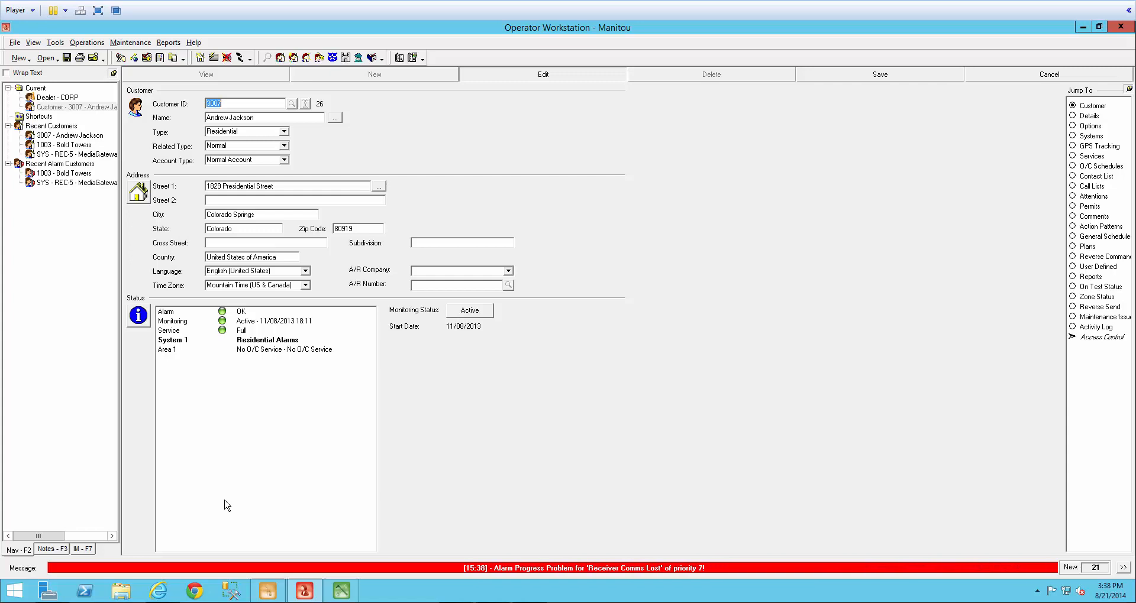
{"action": "mouse_move", "coordinate": [1127, 128]}
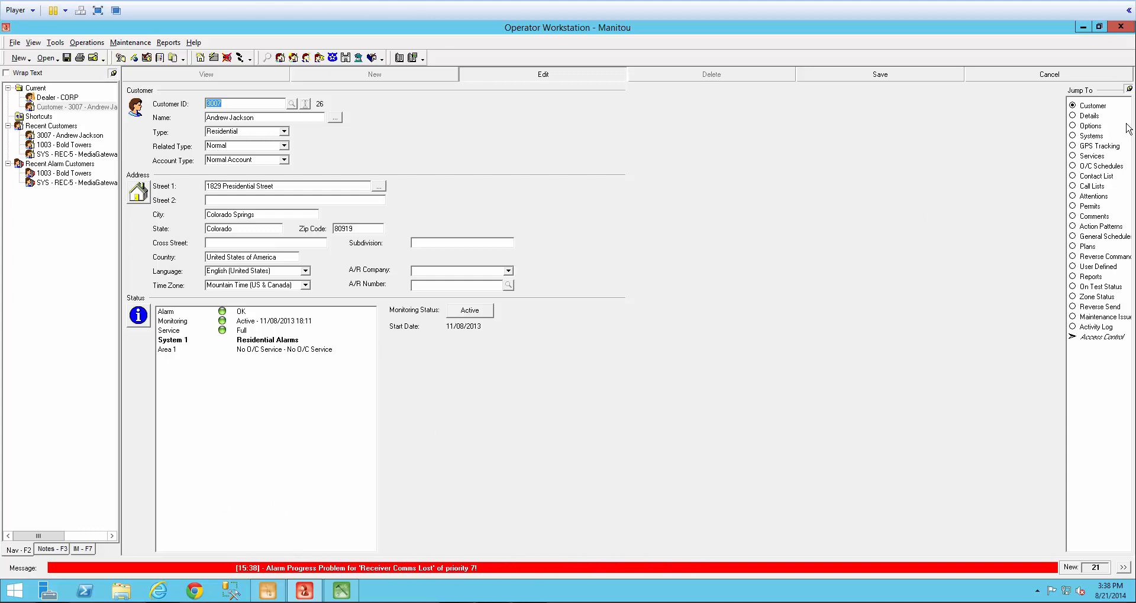
Jump to Andrew Jackson's Action Patterns page showing Global, Dealer and Customer groups.
{"action": "left_click", "coordinate": [1073, 226]}
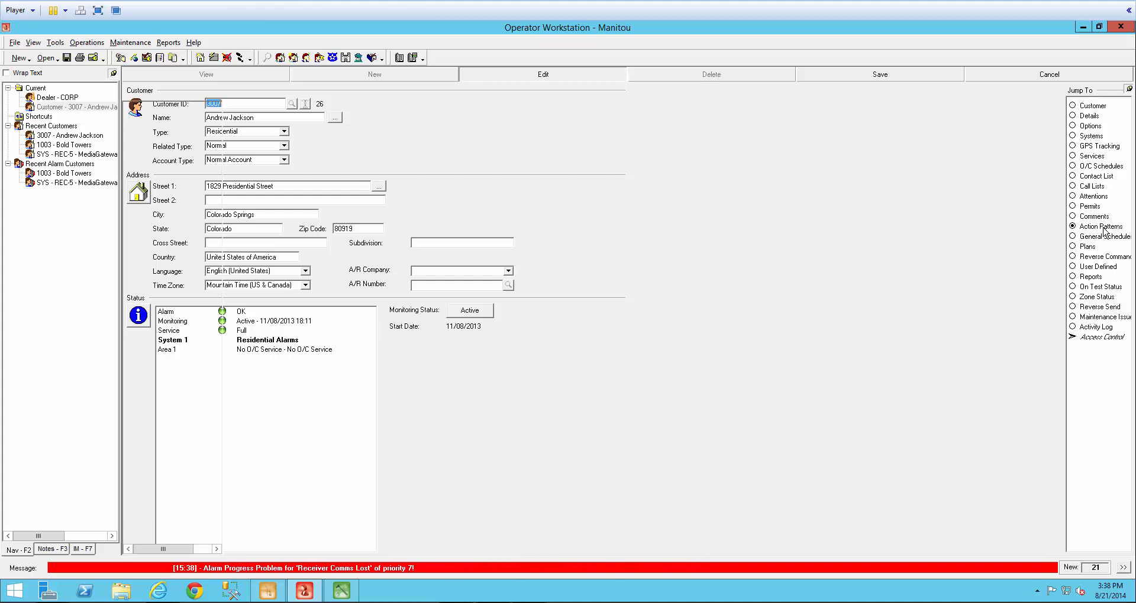
{"action": "left_click", "coordinate": [1099, 227]}
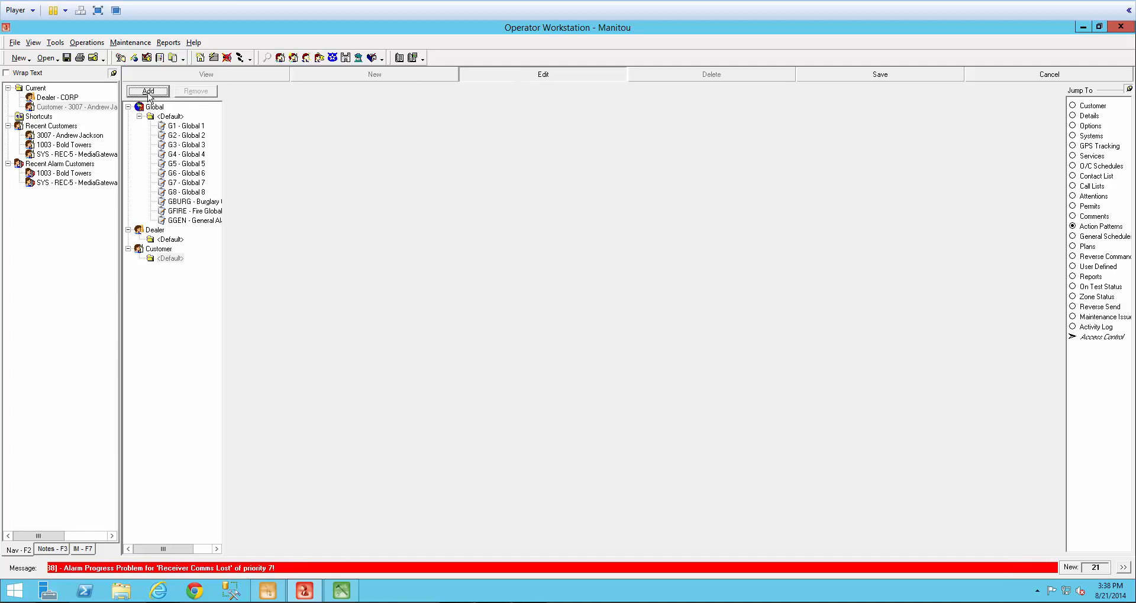
Add a customer action pattern with Action ID REPORT and description BURG REPORT.
{"action": "left_click", "coordinate": [148, 91]}
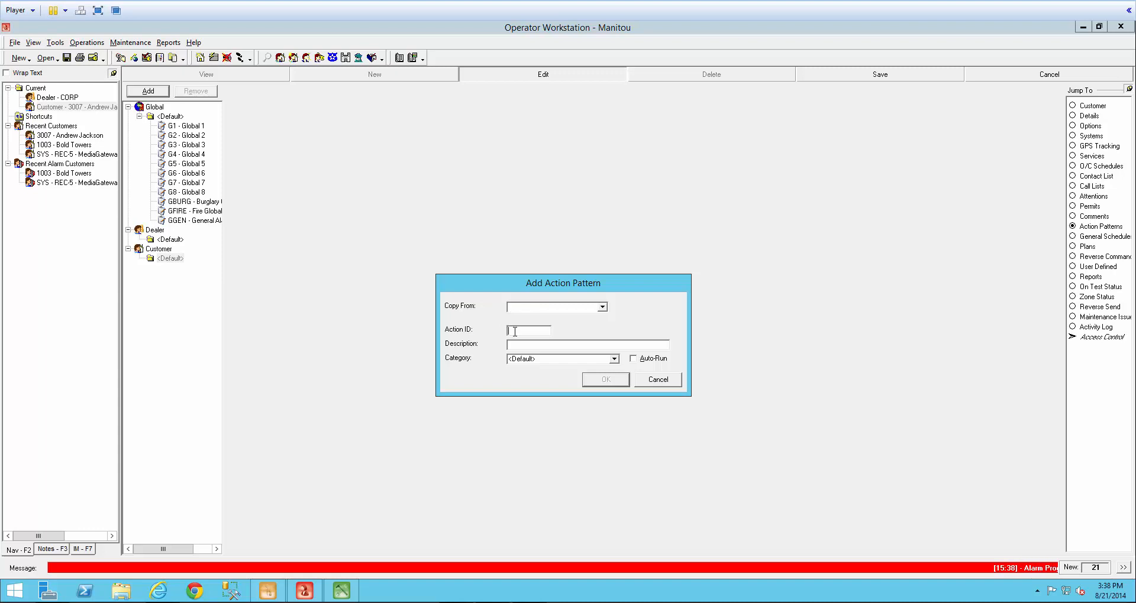
{"action": "mouse_move", "coordinate": [446, 386]}
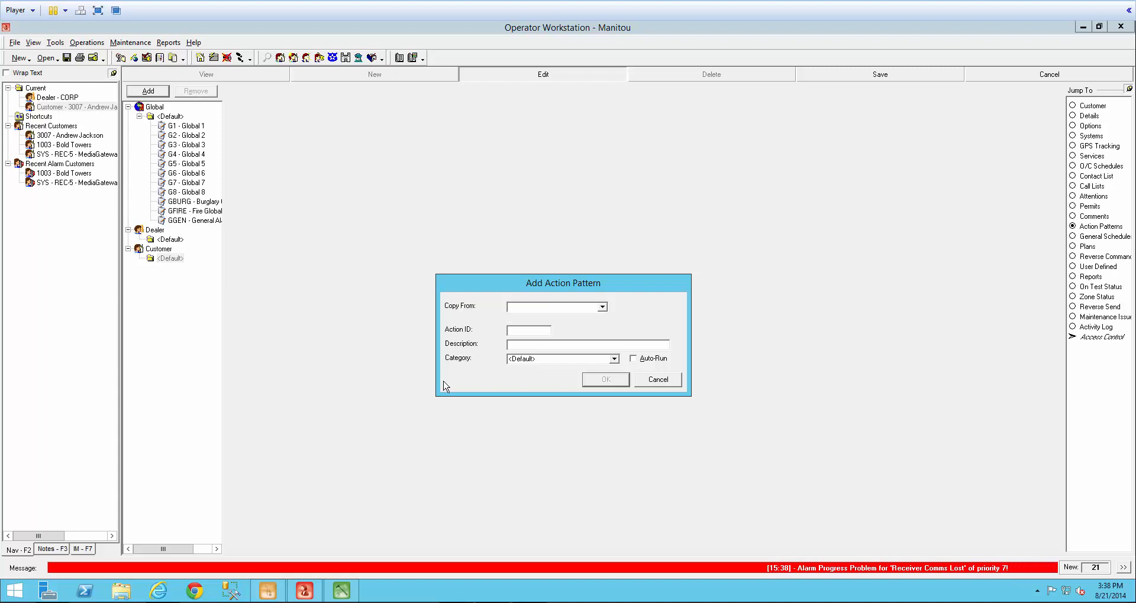
{"action": "type", "text": "REPORT"}
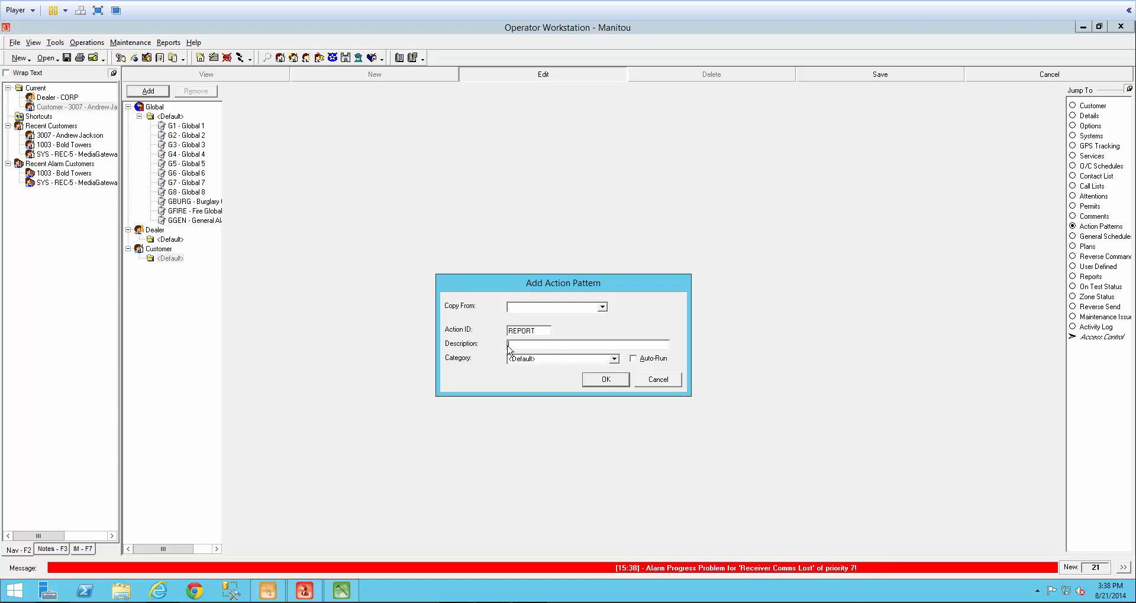
{"action": "type", "text": "BURG REPORT"}
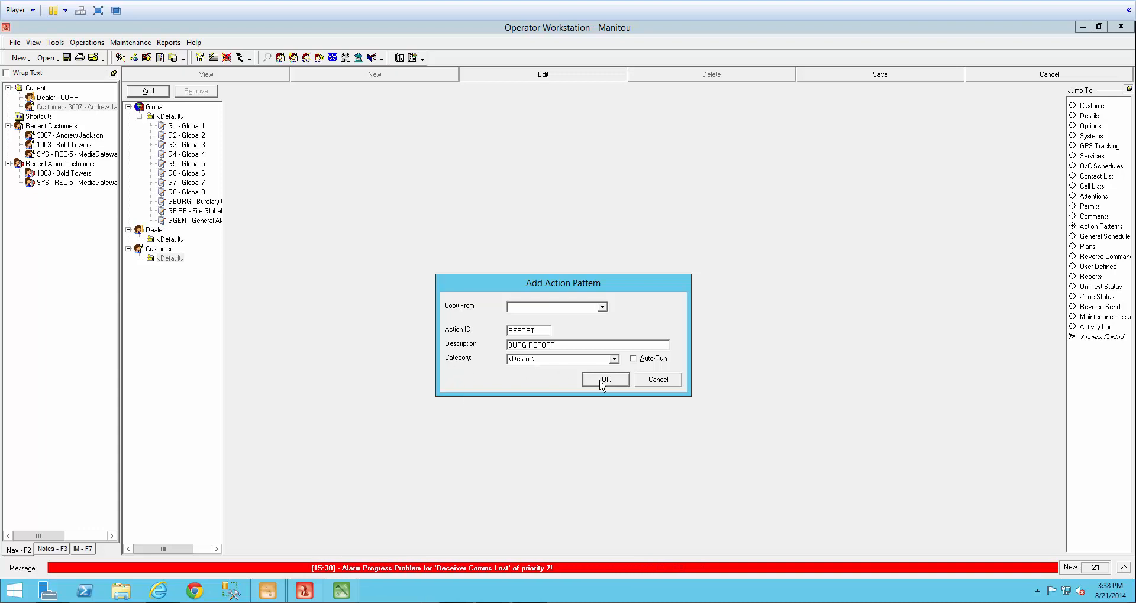
{"action": "left_click", "coordinate": [606, 380]}
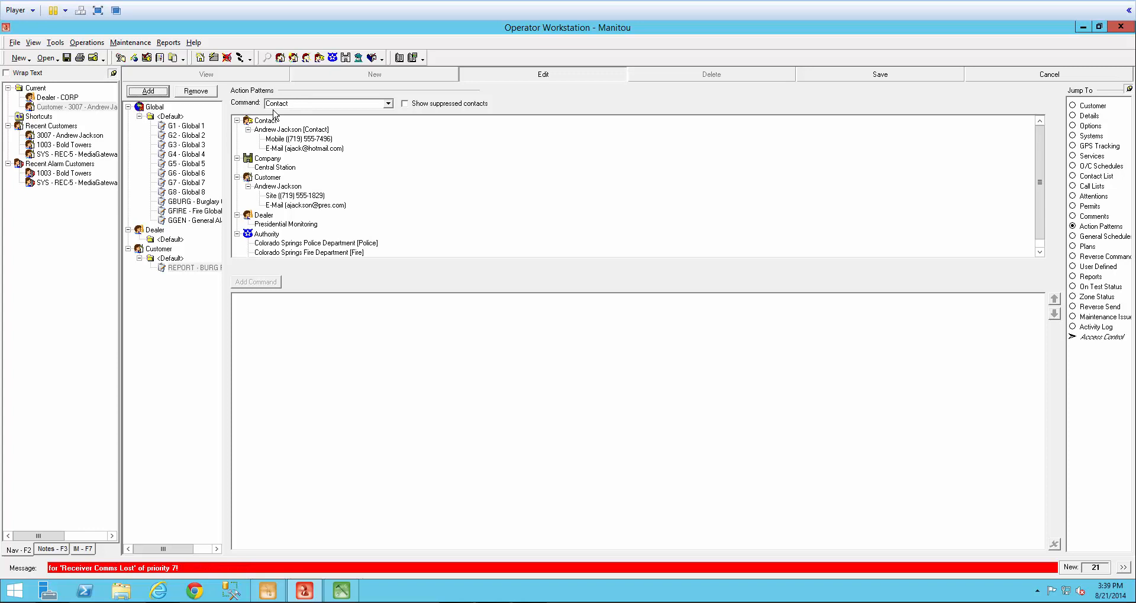
{"action": "mouse_move", "coordinate": [292, 154]}
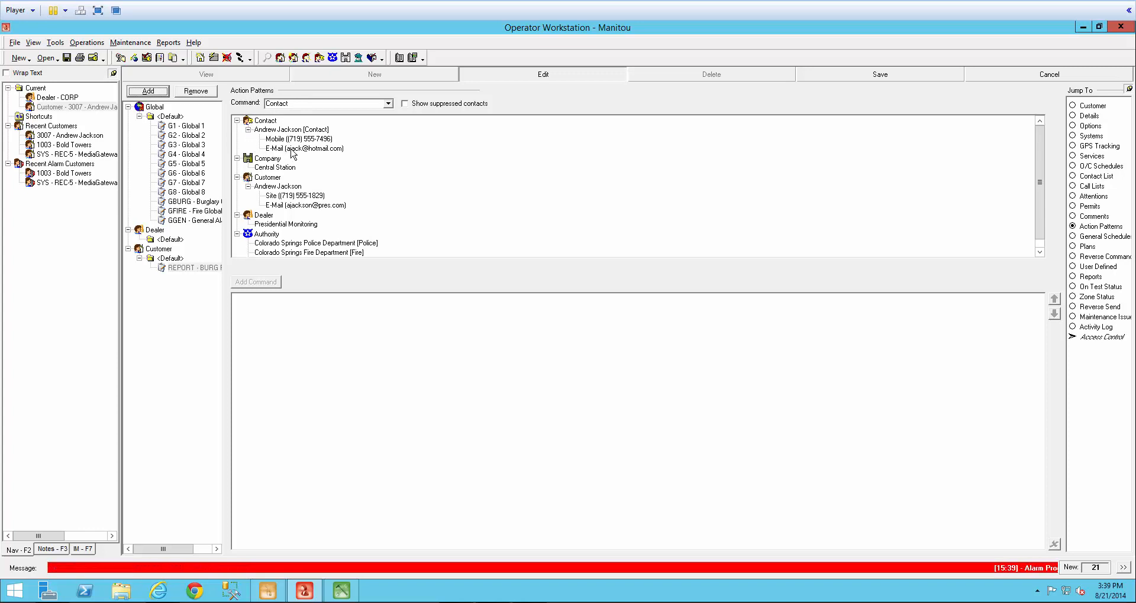
Add a command contacting the customer contact's e-mail address using the EMail script.
{"action": "left_click", "coordinate": [304, 150]}
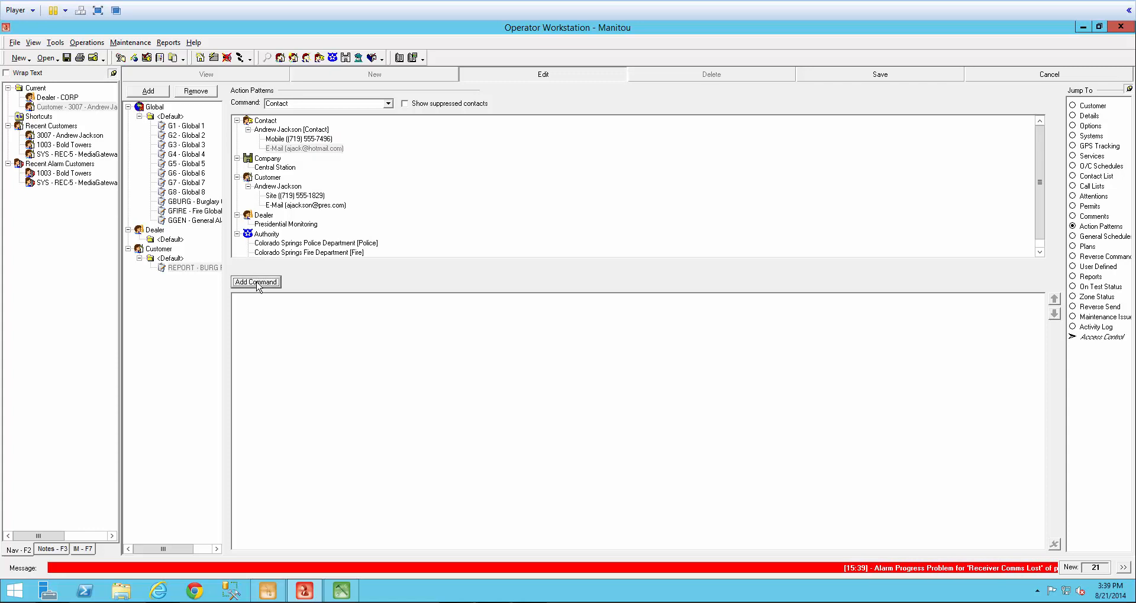
{"action": "left_click", "coordinate": [256, 281]}
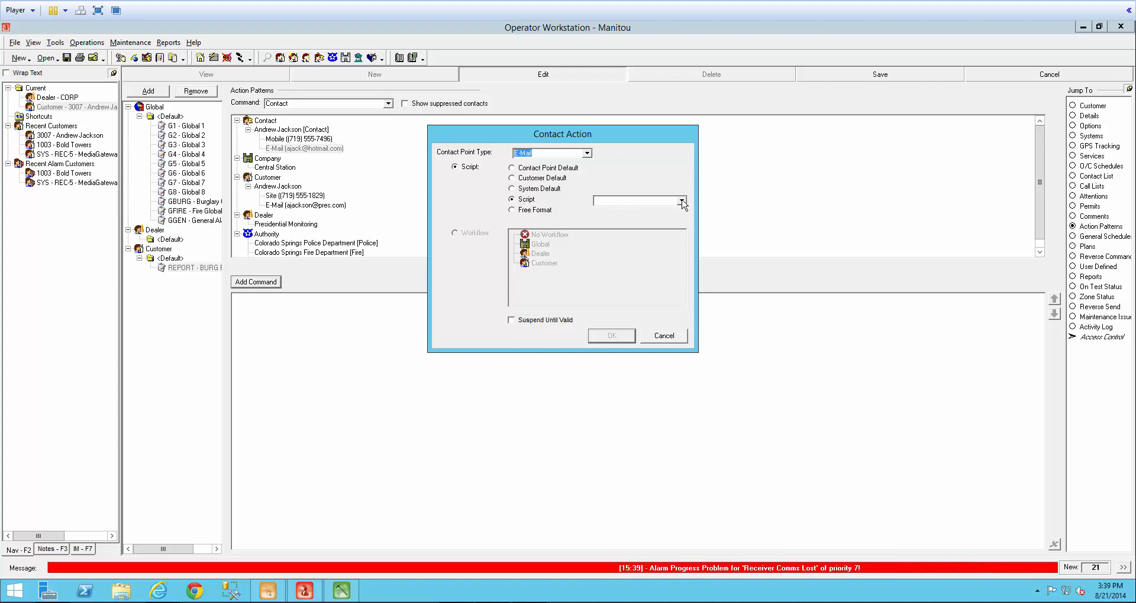
{"action": "left_click", "coordinate": [679, 201]}
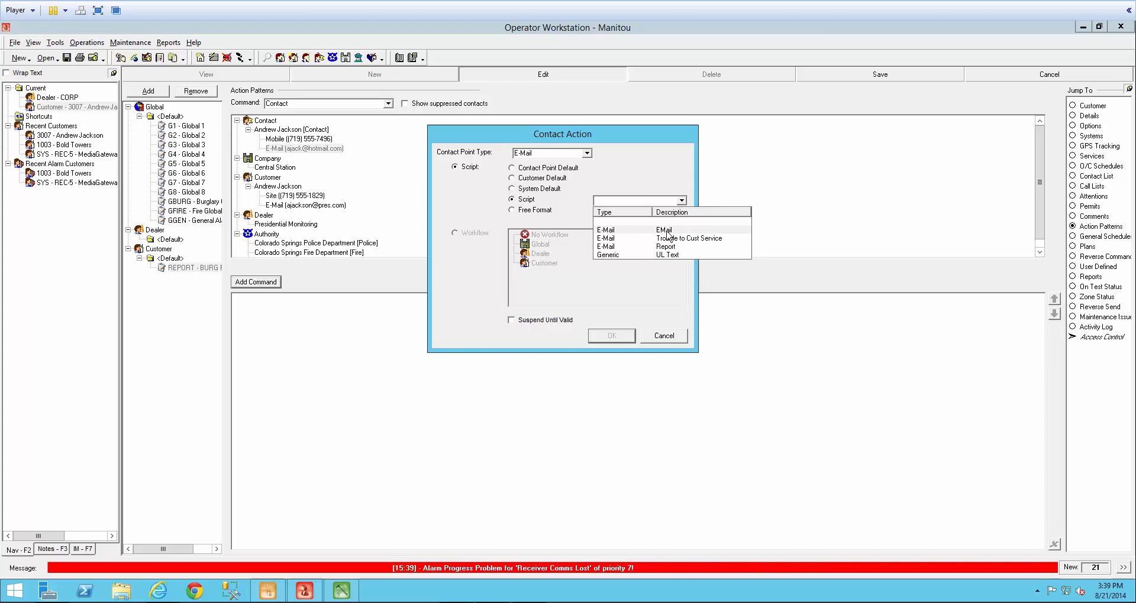
{"action": "left_click", "coordinate": [663, 230]}
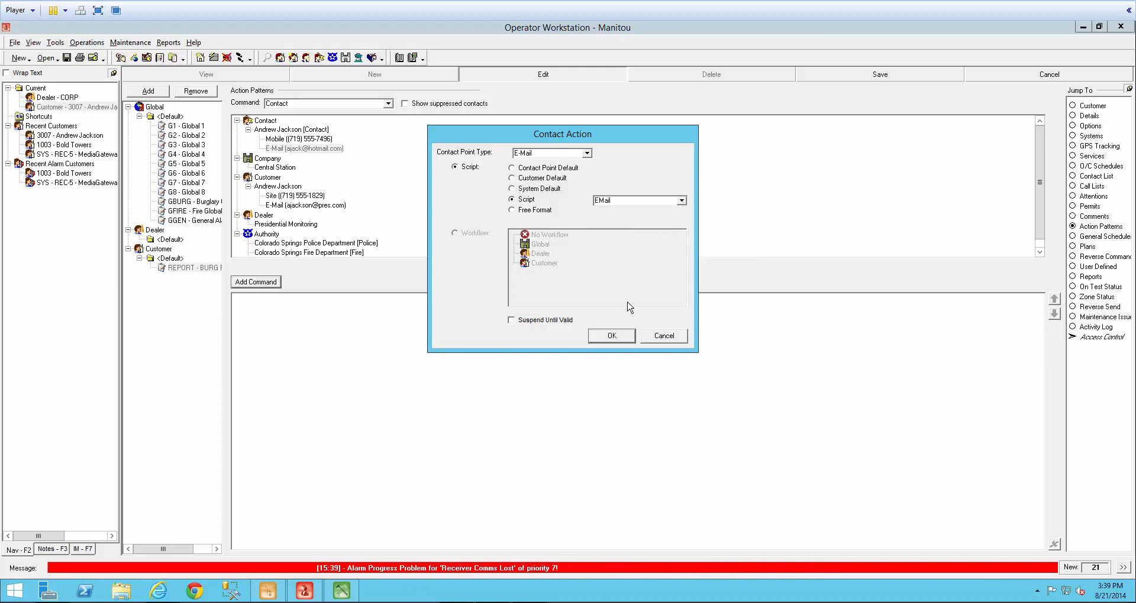
{"action": "left_click", "coordinate": [610, 335]}
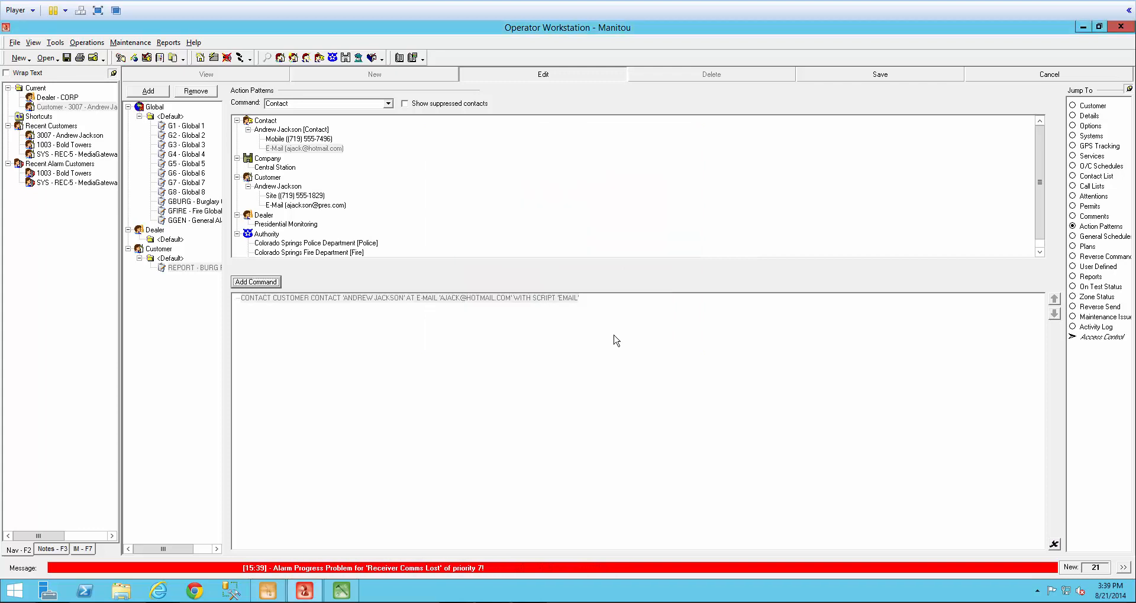
{"action": "mouse_move", "coordinate": [311, 351]}
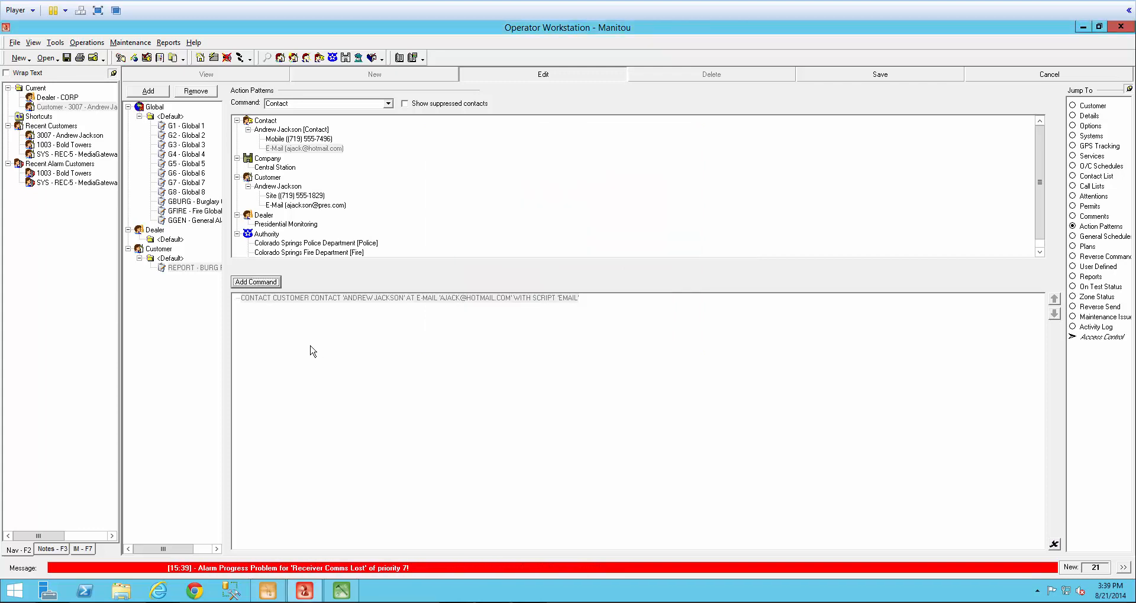
{"action": "mouse_move", "coordinate": [337, 307]}
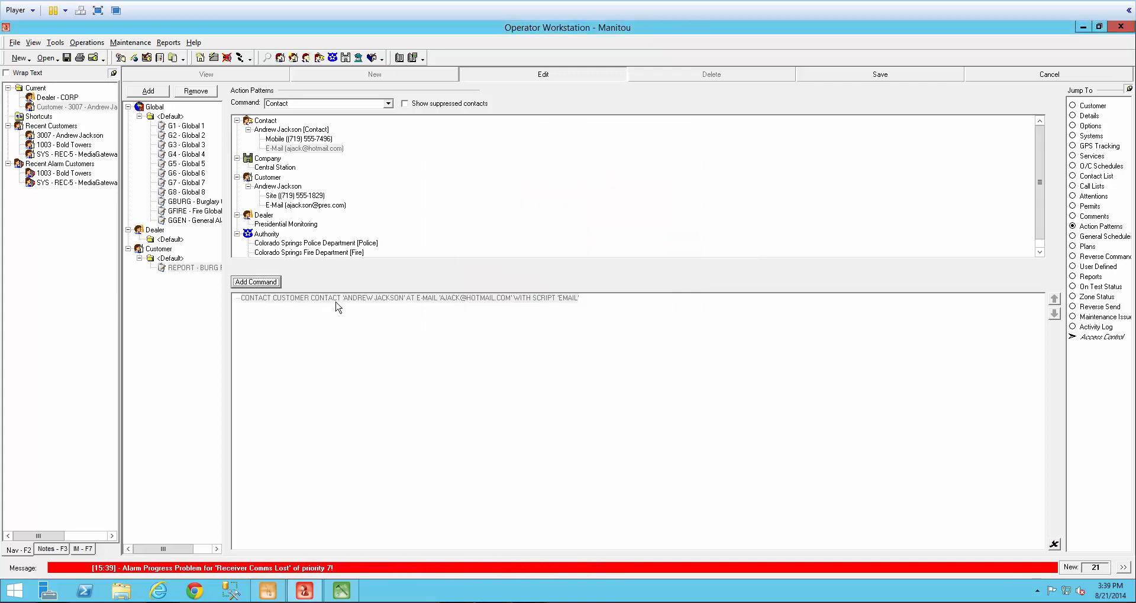
{"action": "mouse_move", "coordinate": [431, 308]}
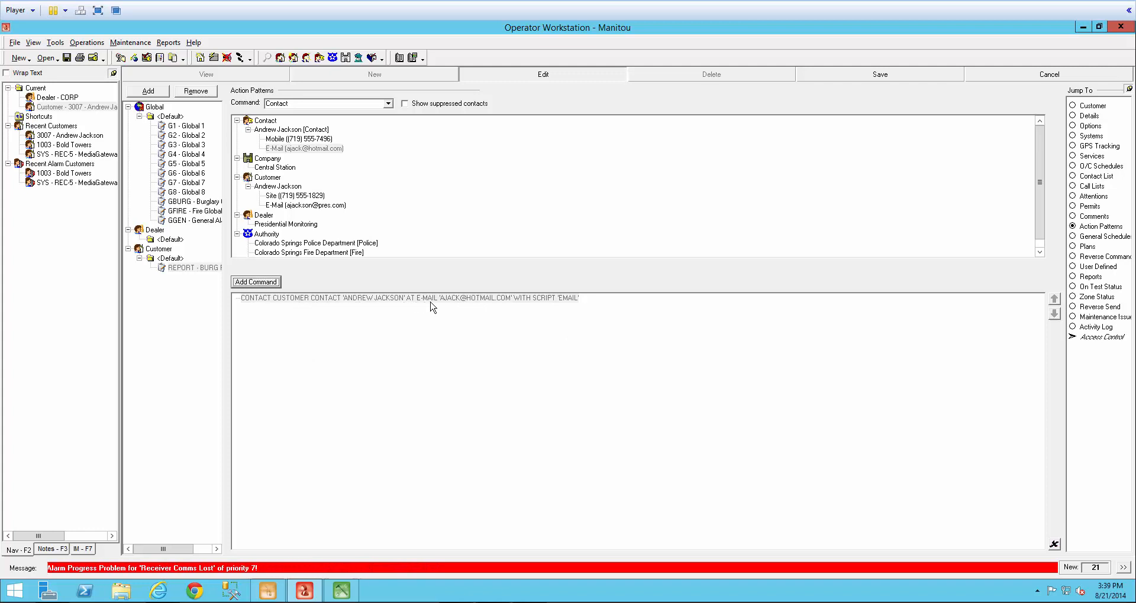
{"action": "mouse_move", "coordinate": [492, 346]}
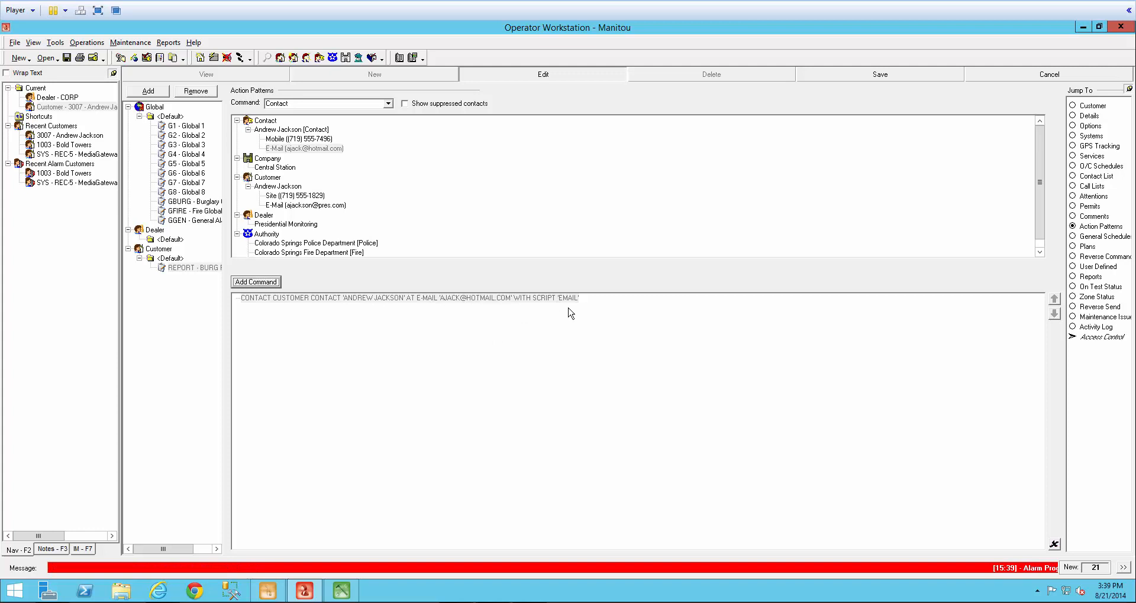
{"action": "mouse_move", "coordinate": [257, 395]}
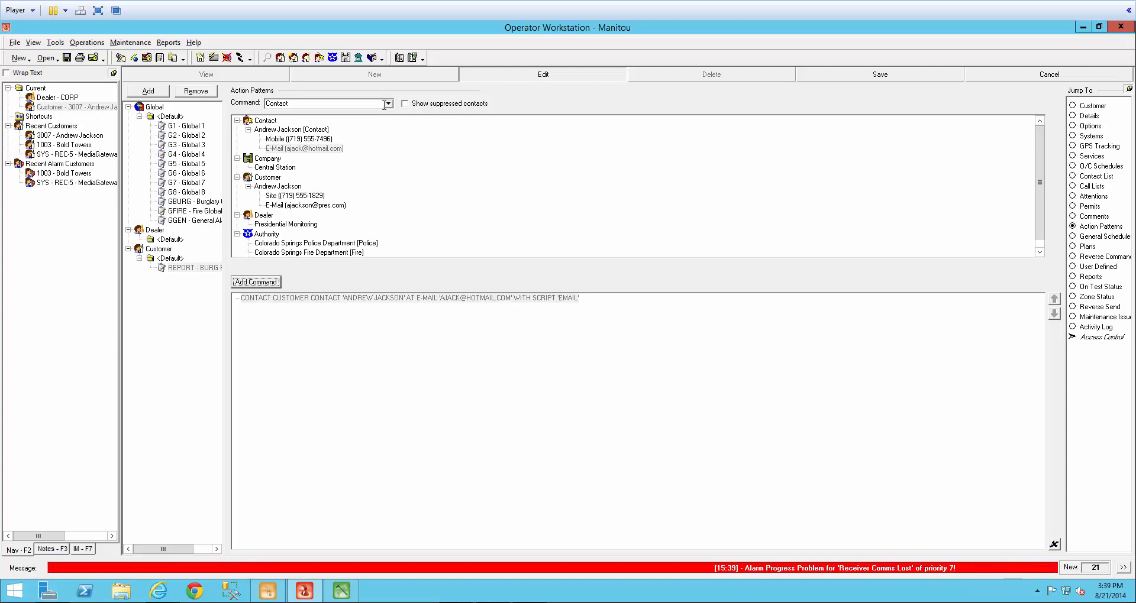
Add a send-contact-report command to the contact's e-mail and order it after the contact command.
{"action": "left_click", "coordinate": [388, 103]}
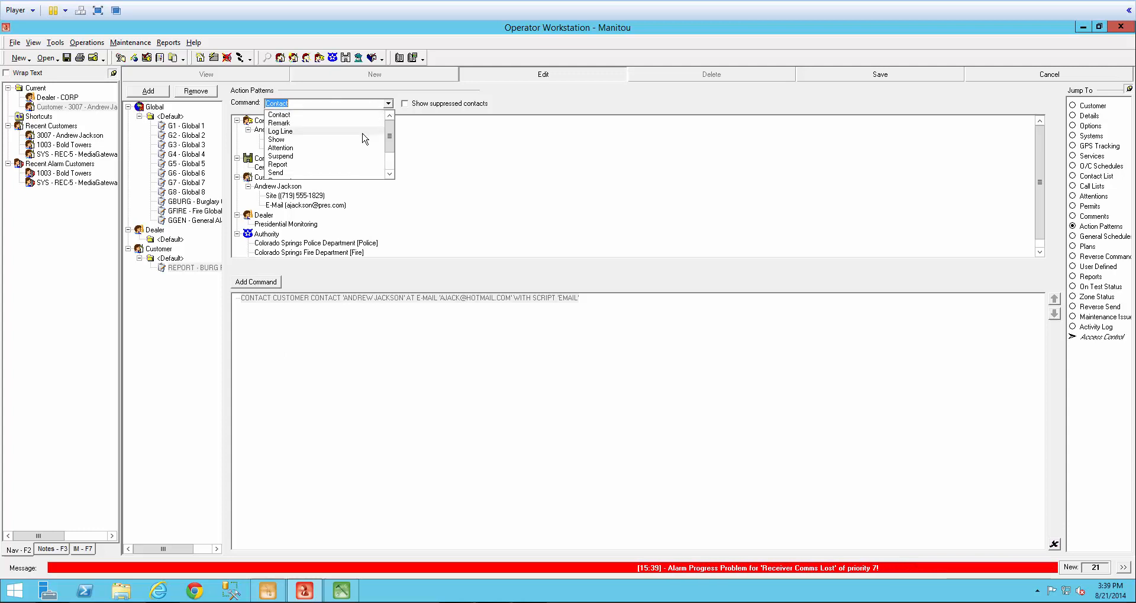
{"action": "left_click", "coordinate": [276, 164]}
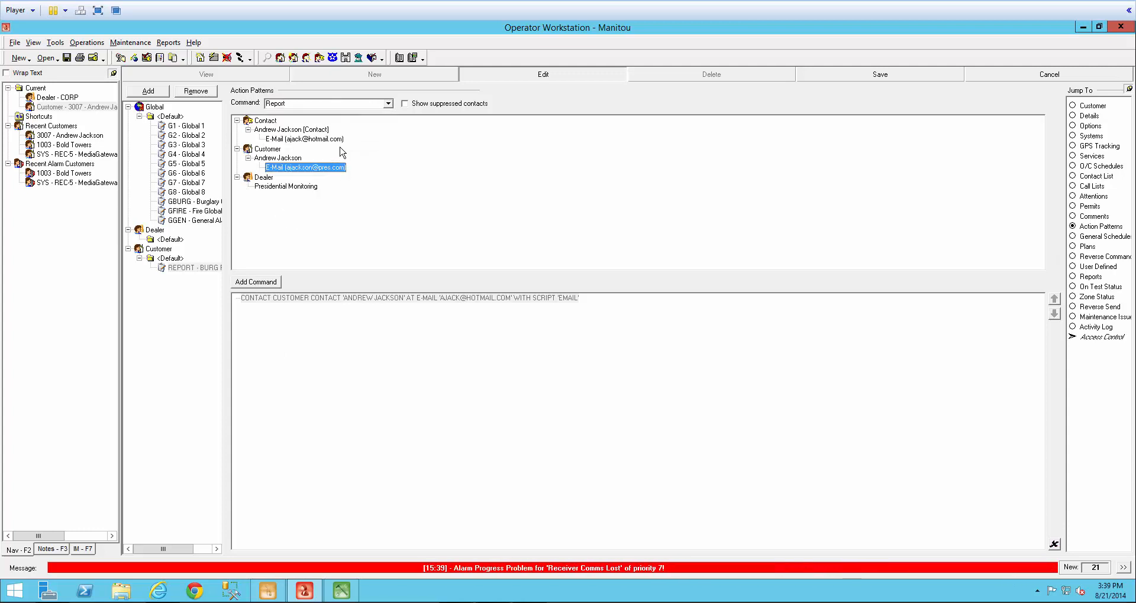
{"action": "mouse_move", "coordinate": [303, 147]}
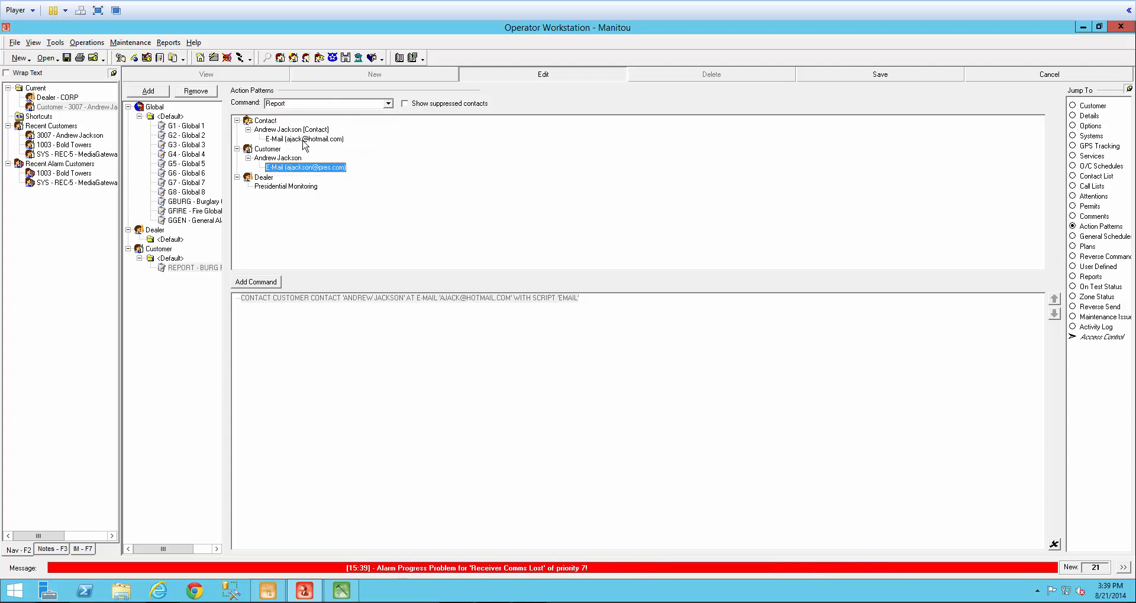
{"action": "left_click", "coordinate": [303, 139]}
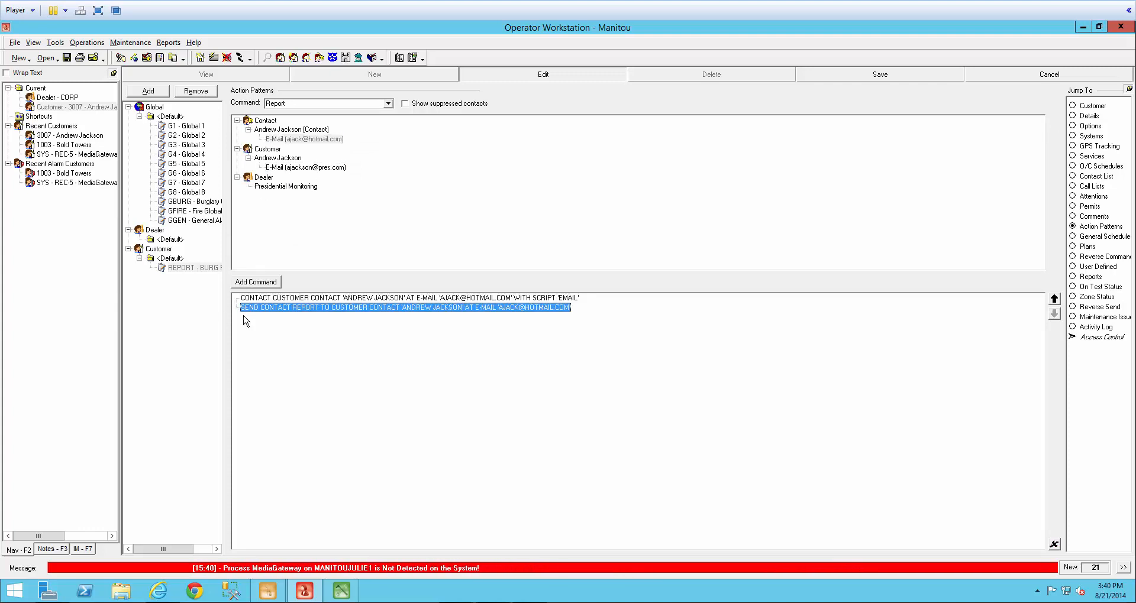
{"action": "mouse_move", "coordinate": [257, 320]}
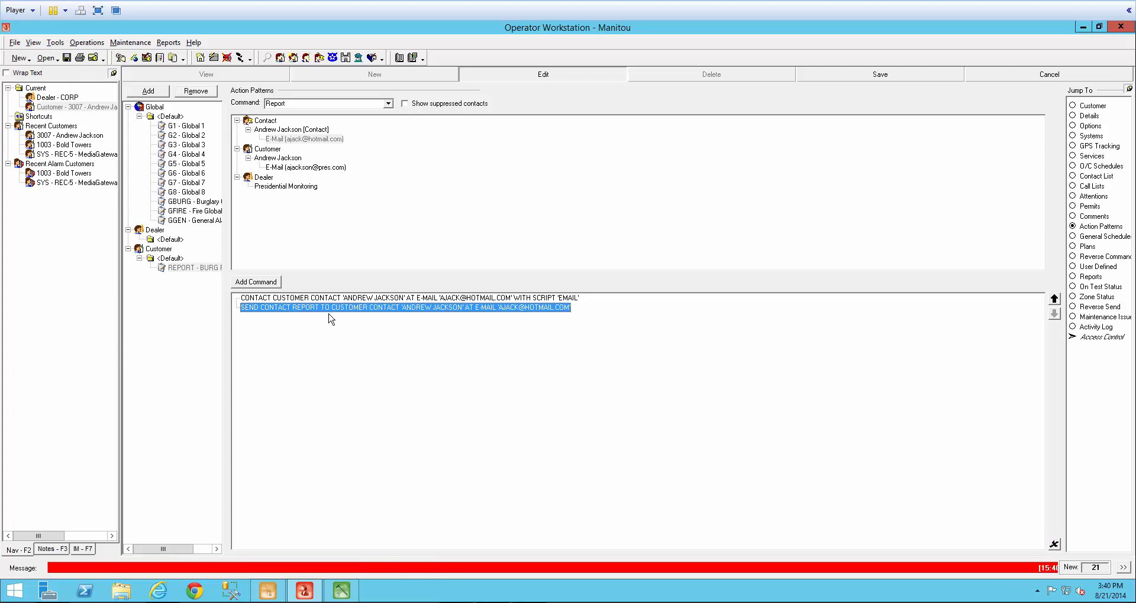
{"action": "mouse_move", "coordinate": [437, 319]}
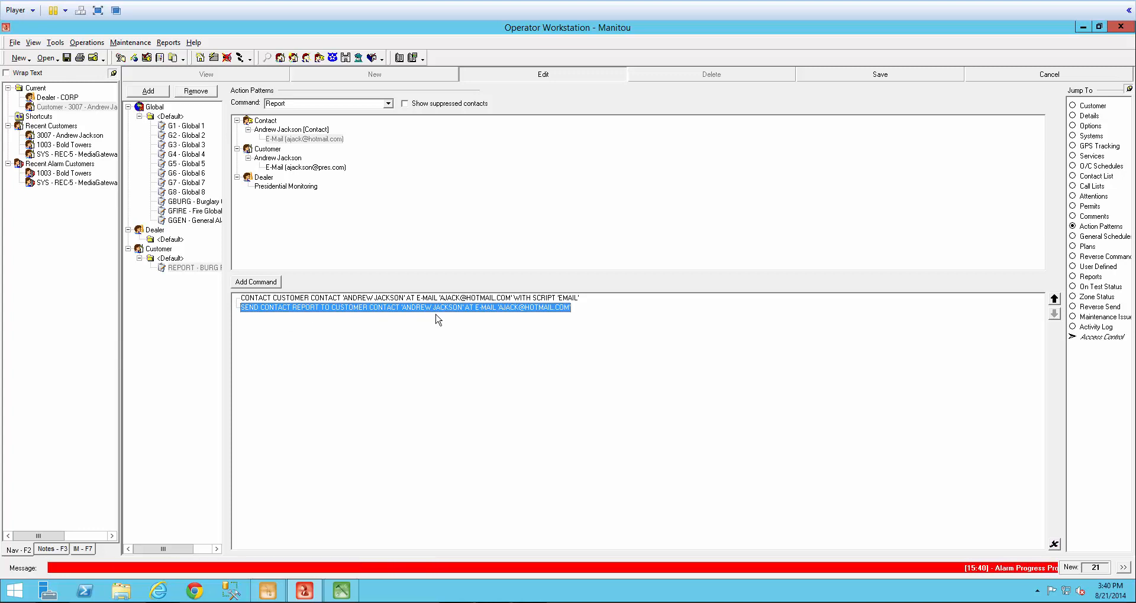
{"action": "mouse_move", "coordinate": [571, 320]}
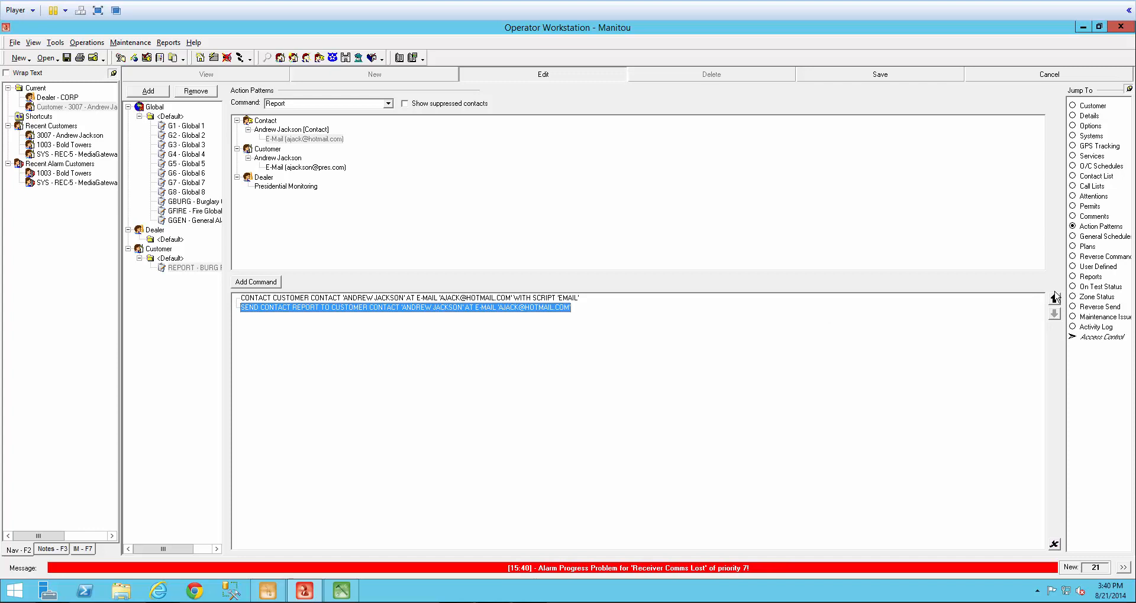
{"action": "left_click", "coordinate": [1054, 313]}
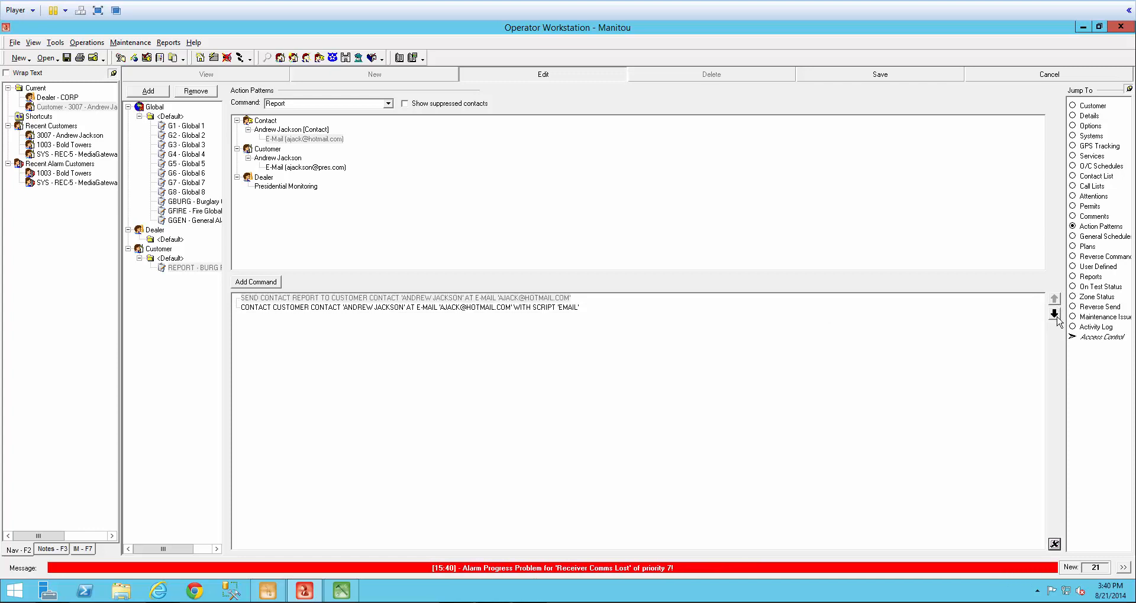
{"action": "left_click", "coordinate": [1054, 298]}
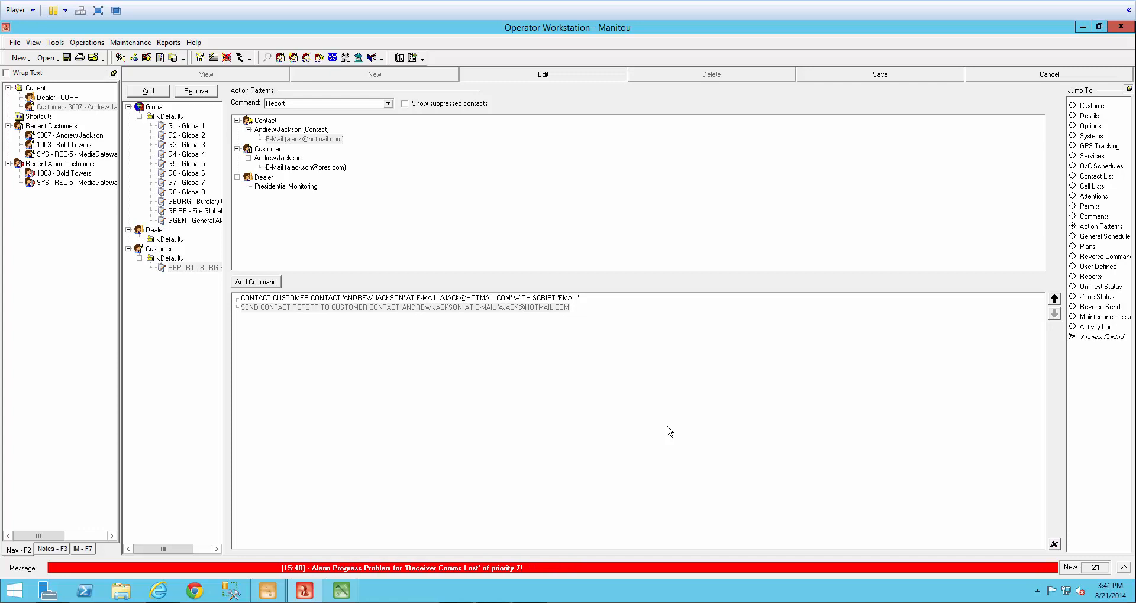
Save the REPORT pattern without a comment and go to the transmitter's Programming page.
{"action": "left_click", "coordinate": [879, 73]}
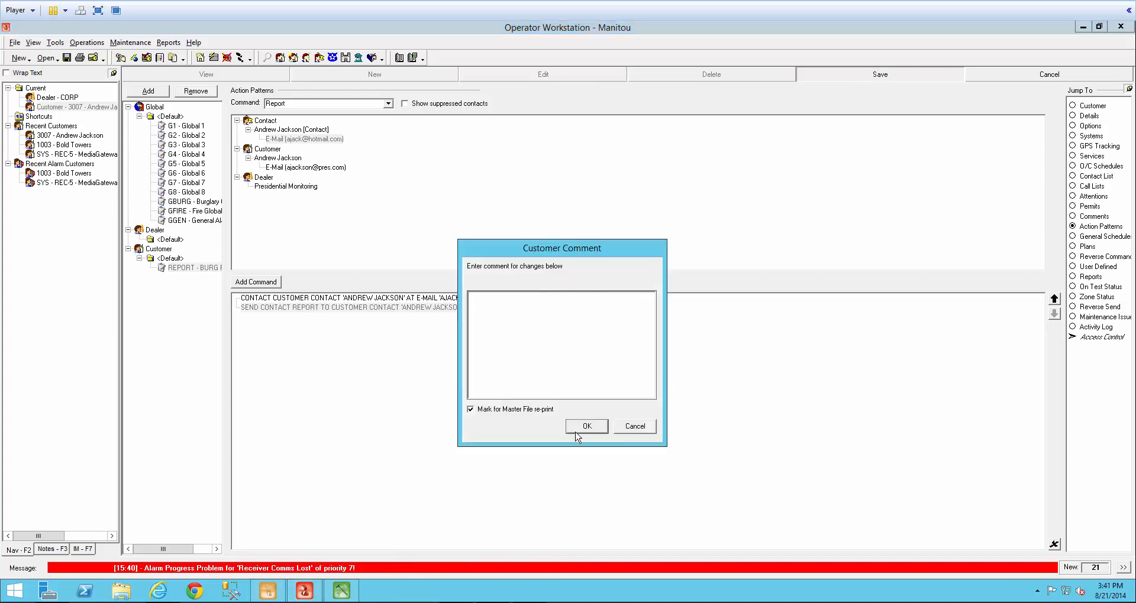
{"action": "left_click", "coordinate": [585, 426]}
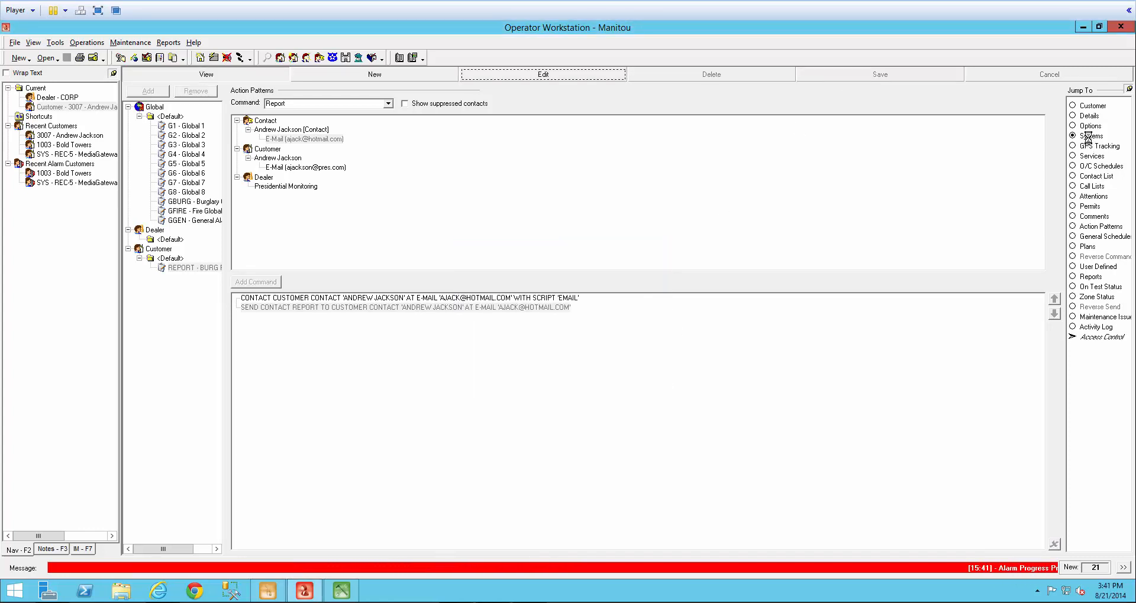
{"action": "left_click", "coordinate": [1090, 136]}
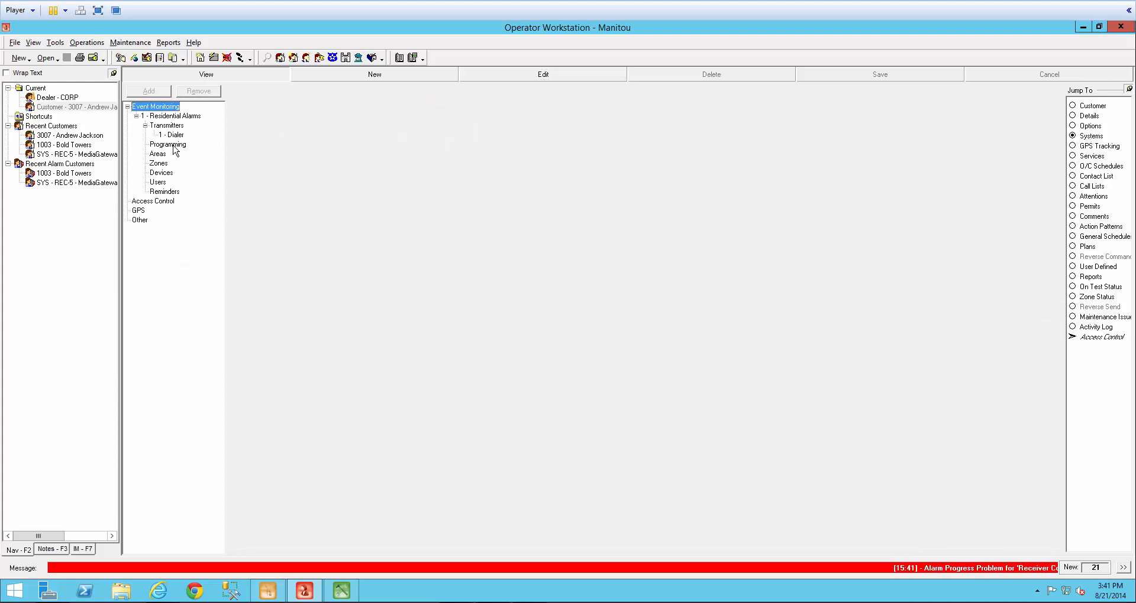
{"action": "left_click", "coordinate": [167, 145]}
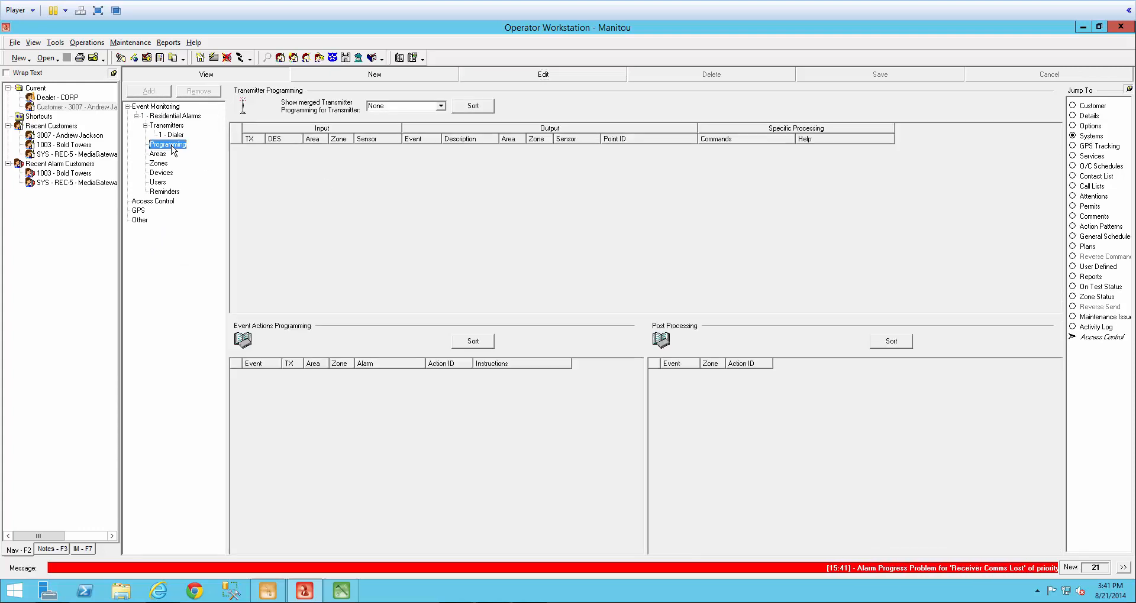
{"action": "mouse_move", "coordinate": [200, 392]}
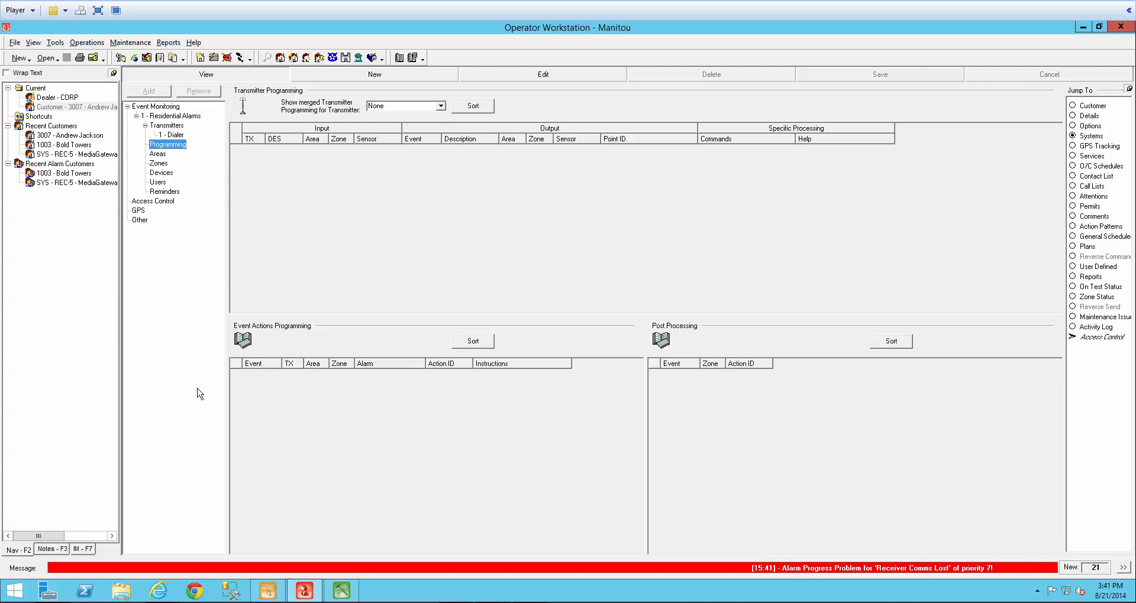
{"action": "mouse_move", "coordinate": [892, 433]}
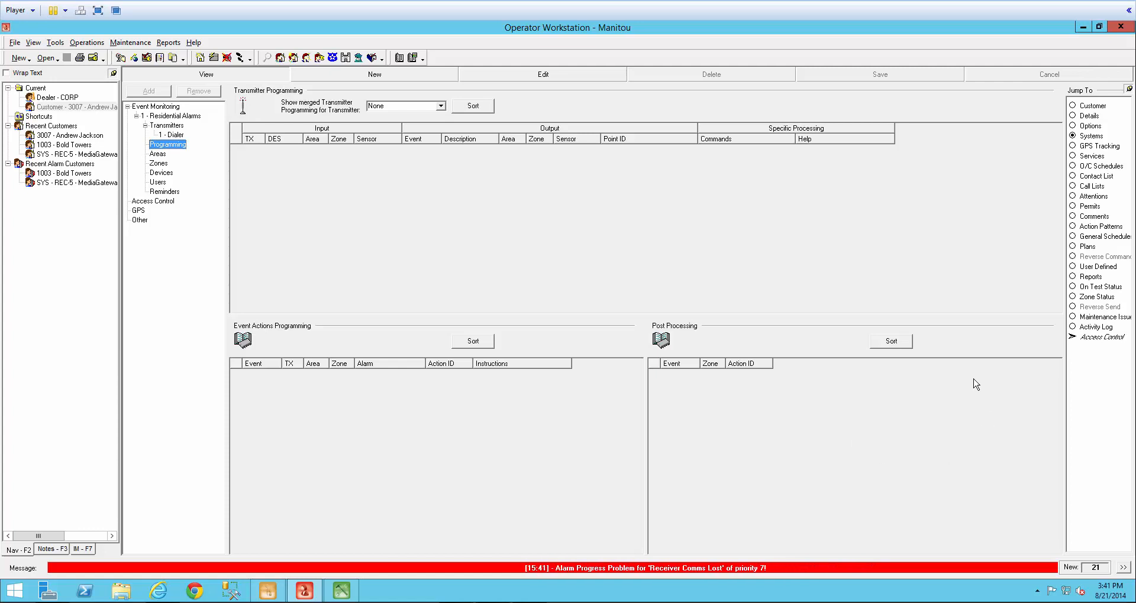
{"action": "mouse_move", "coordinate": [806, 429]}
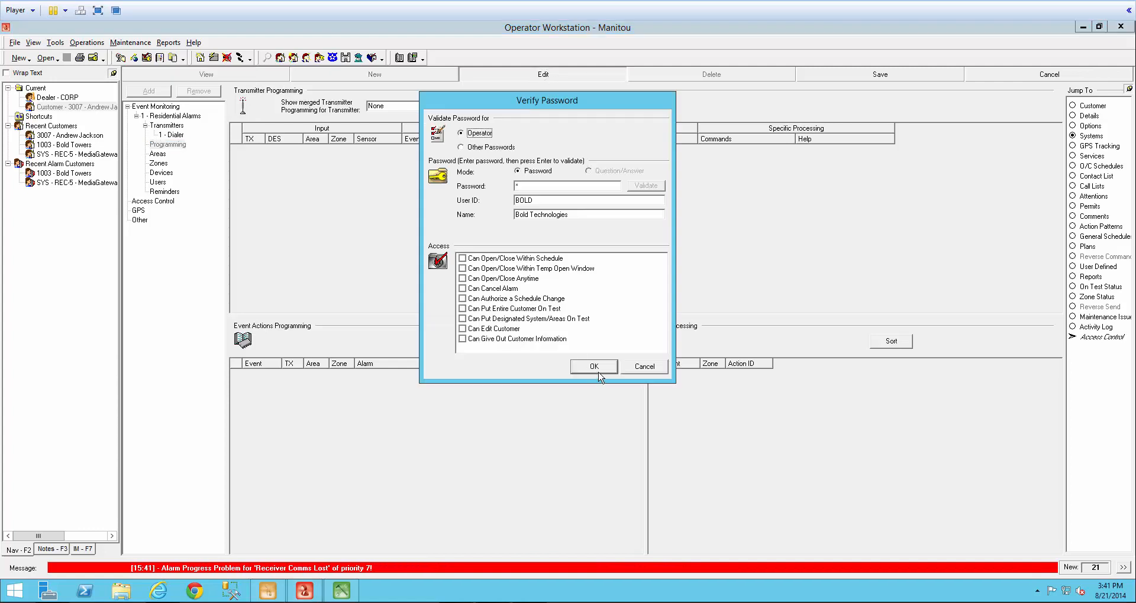
Add post-processing event BA with action pattern REPORT and save without a comment.
{"action": "left_click", "coordinate": [592, 366]}
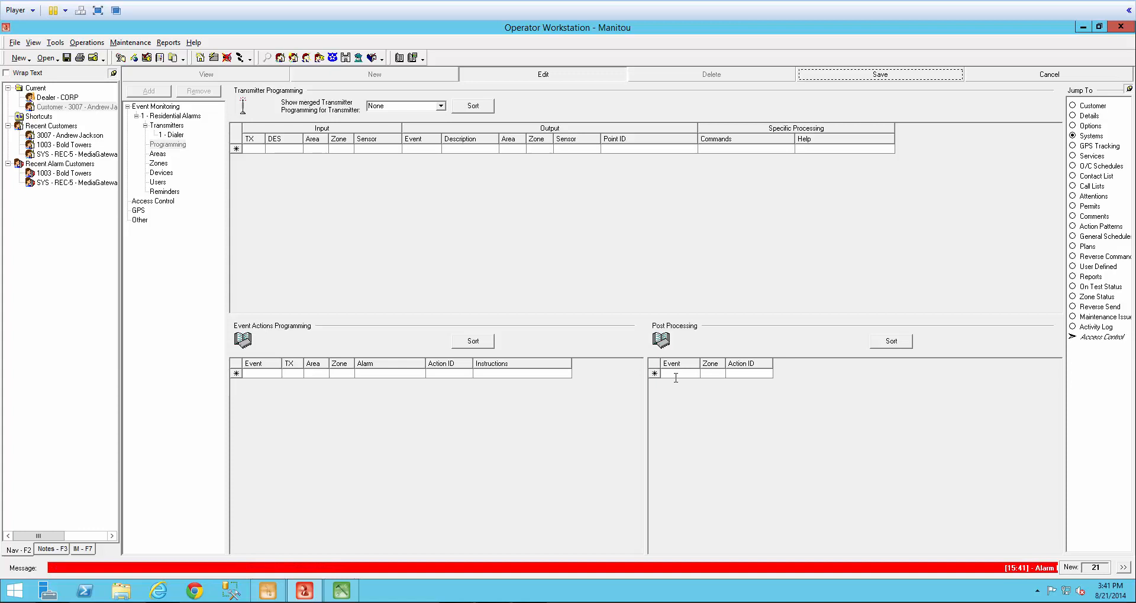
{"action": "left_click", "coordinate": [694, 373]}
{"action": "type", "text": "BA"}
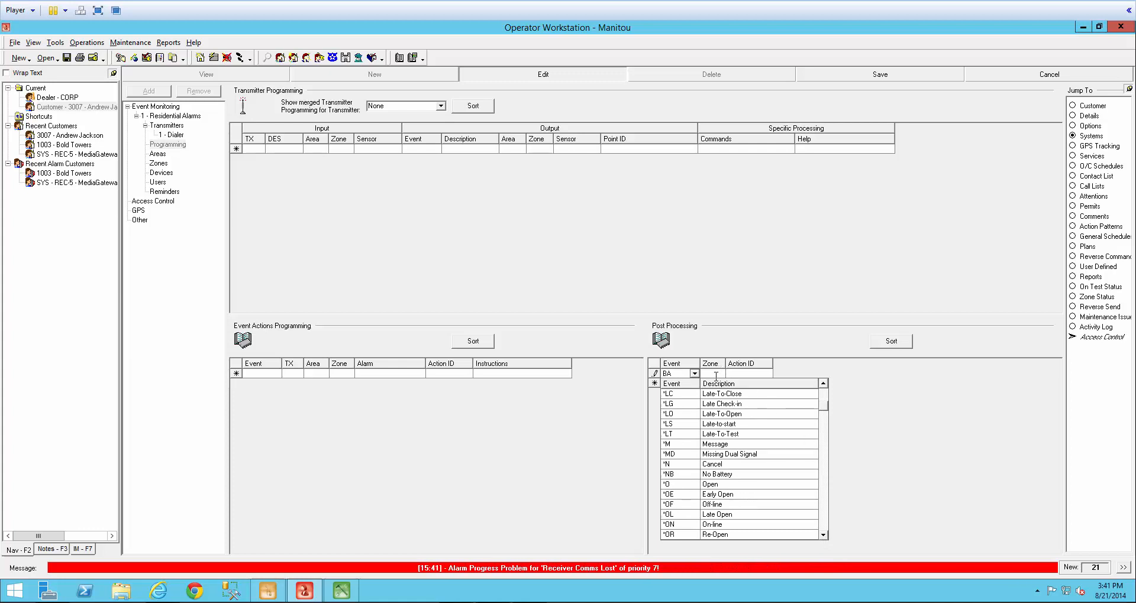
{"action": "left_click", "coordinate": [694, 372]}
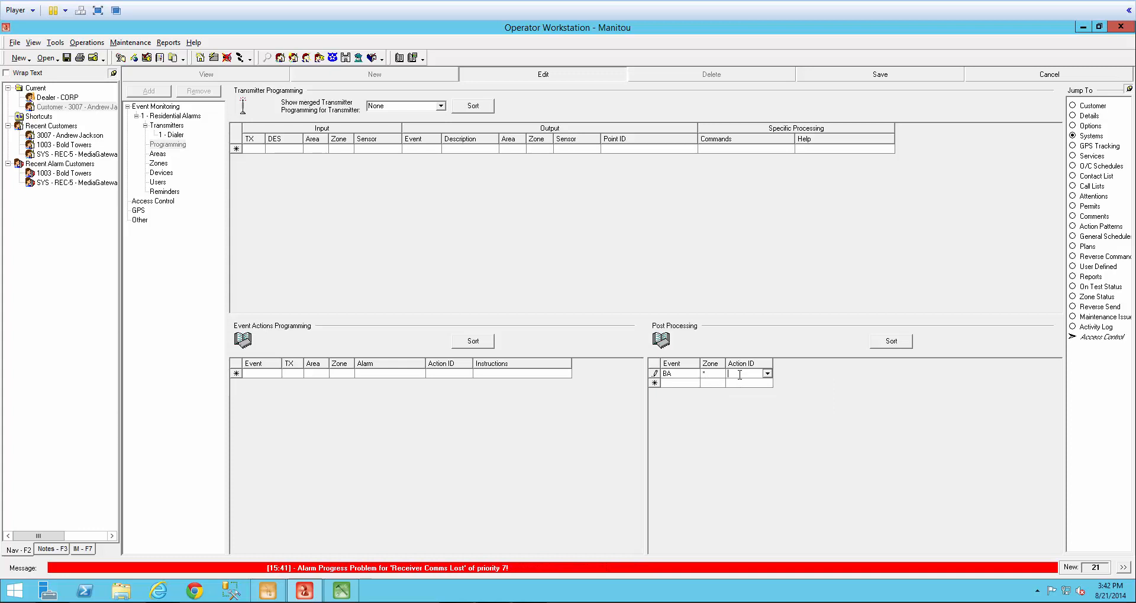
{"action": "left_click", "coordinate": [766, 374]}
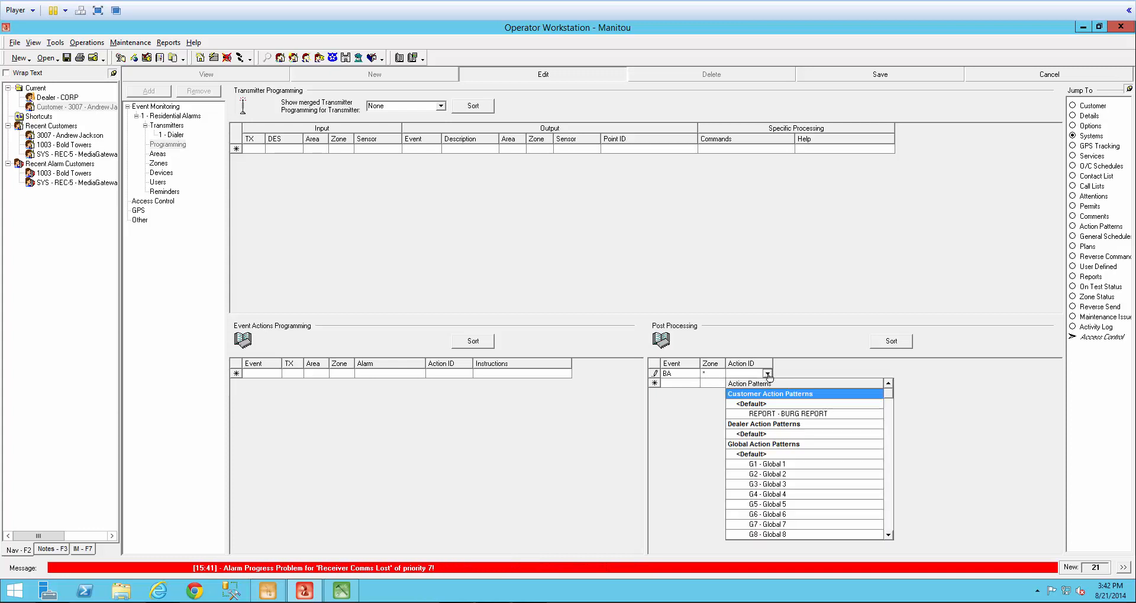
{"action": "mouse_move", "coordinate": [769, 420]}
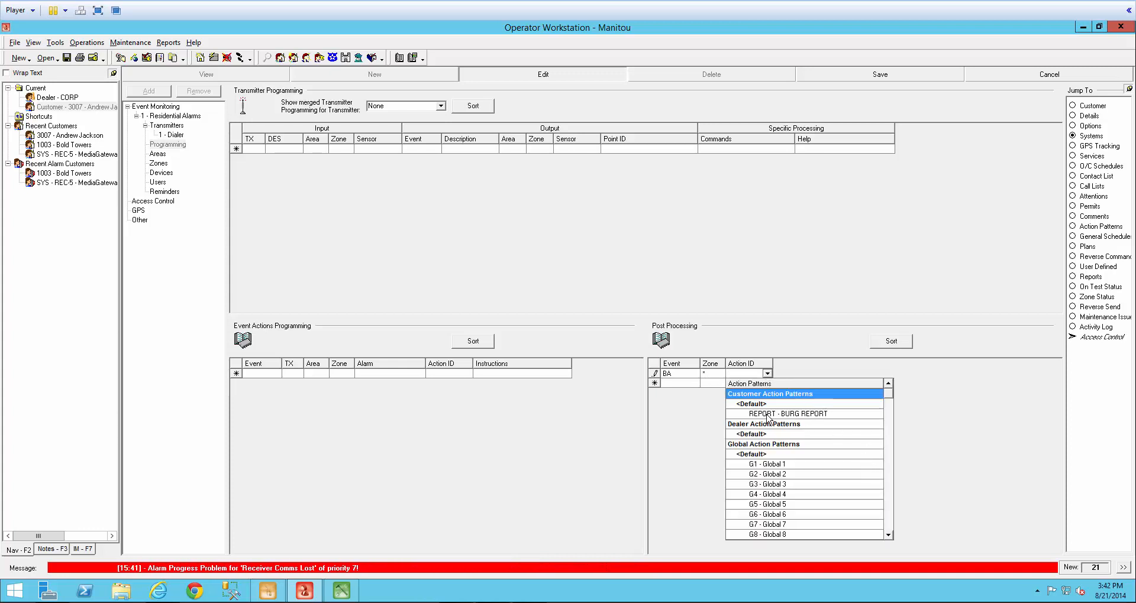
{"action": "left_click", "coordinate": [783, 414]}
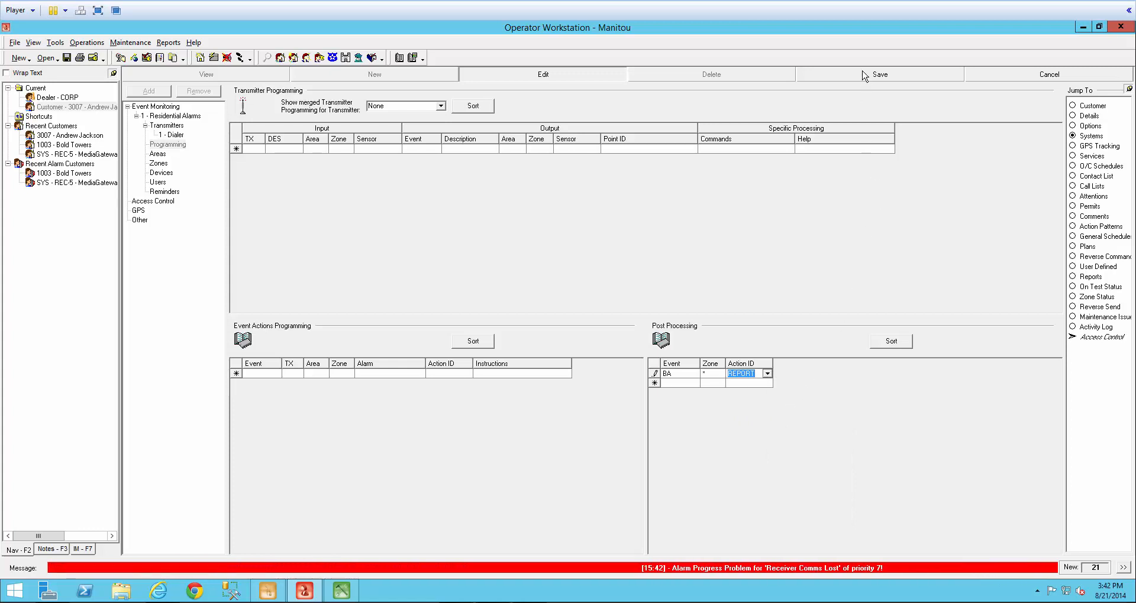
{"action": "left_click", "coordinate": [879, 74]}
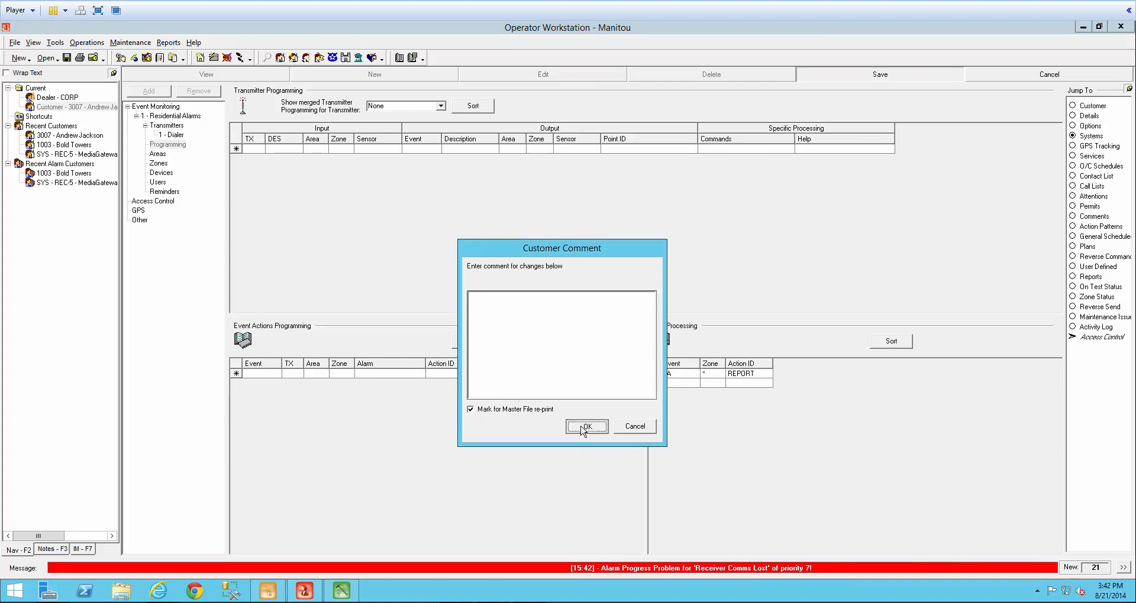
{"action": "left_click", "coordinate": [586, 427]}
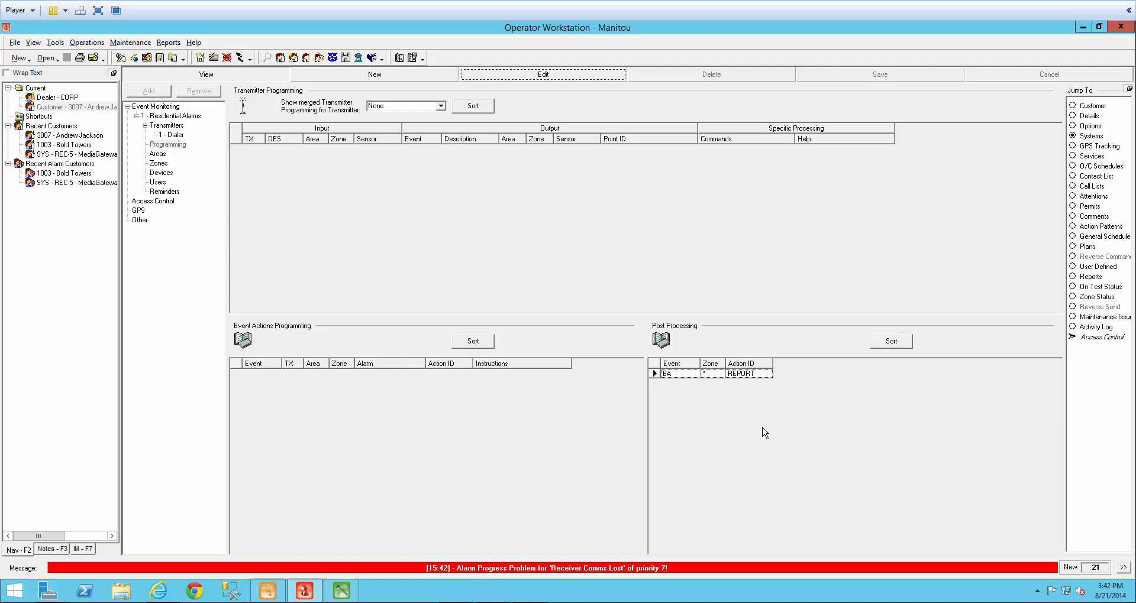
{"action": "mouse_move", "coordinate": [679, 440]}
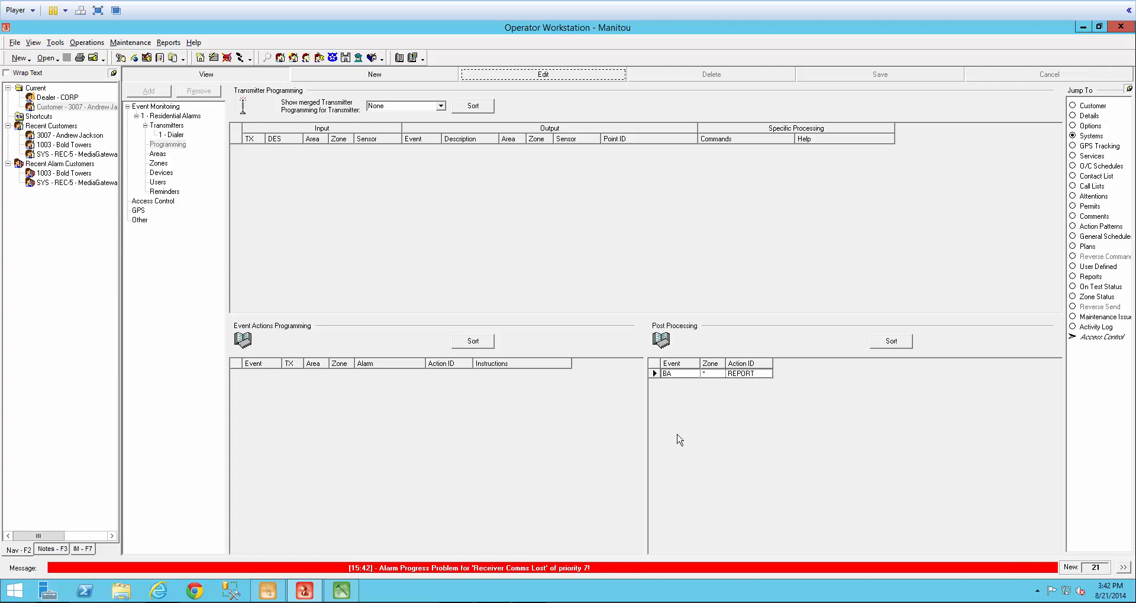
{"action": "mouse_move", "coordinate": [813, 402]}
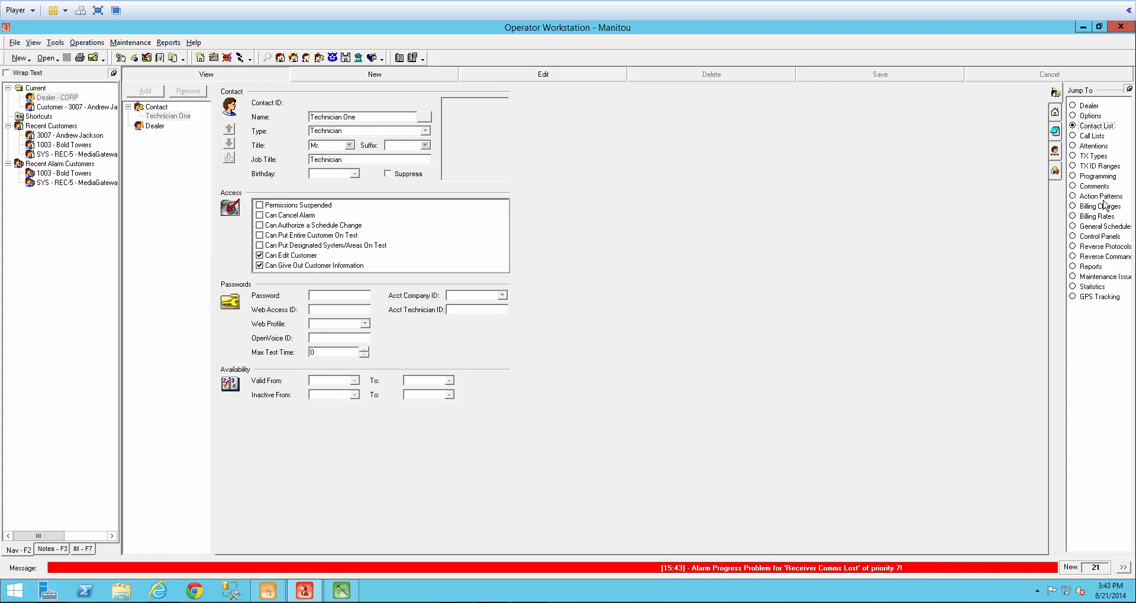
Add a dealer action pattern with Action ID FIRE1 and description 'fire1 report'.
{"action": "left_click", "coordinate": [1074, 197]}
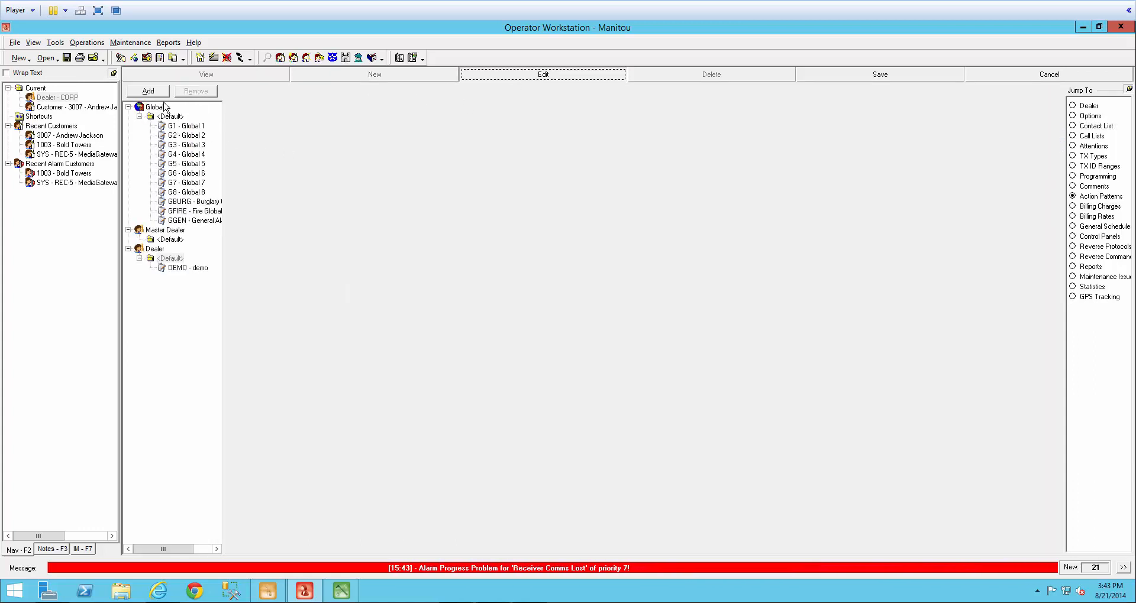
{"action": "left_click", "coordinate": [148, 91]}
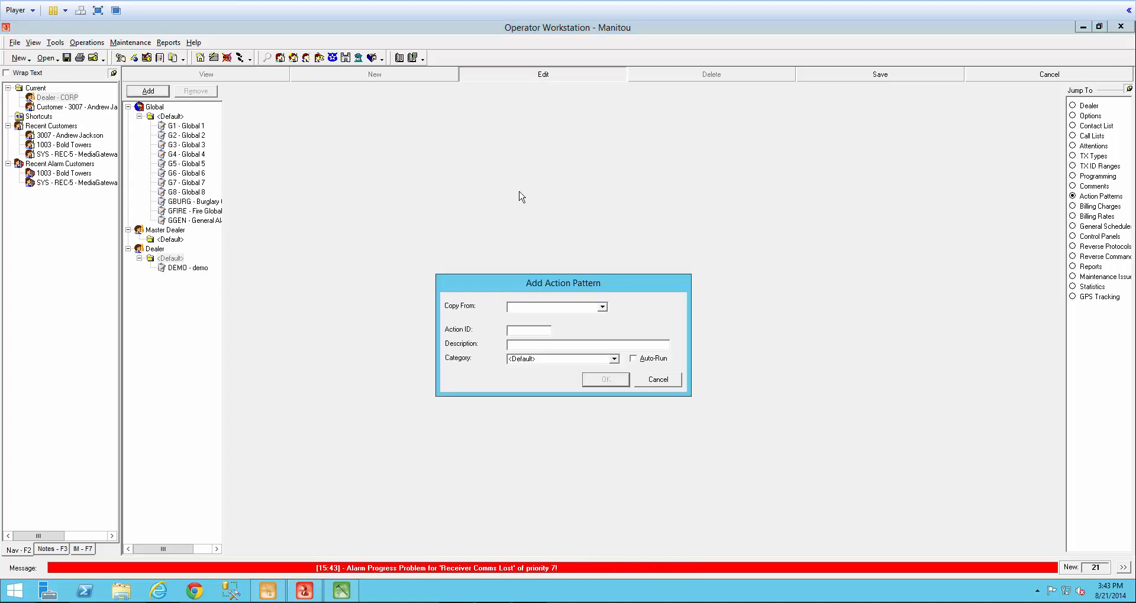
{"action": "mouse_move", "coordinate": [447, 398]}
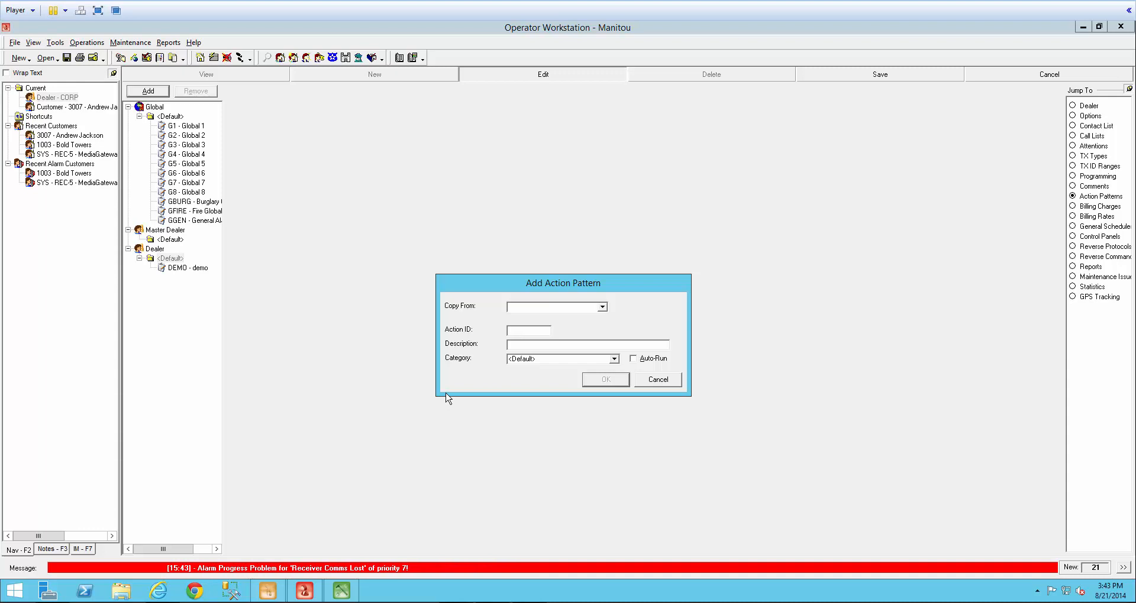
{"action": "type", "text": "Fi"}
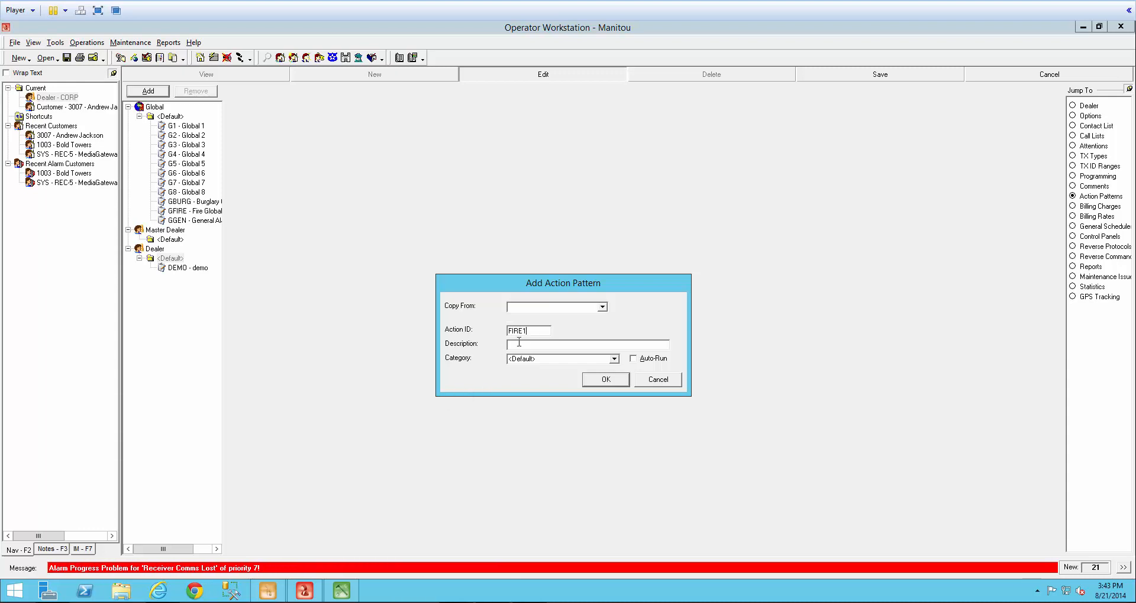
{"action": "type", "text": "F"}
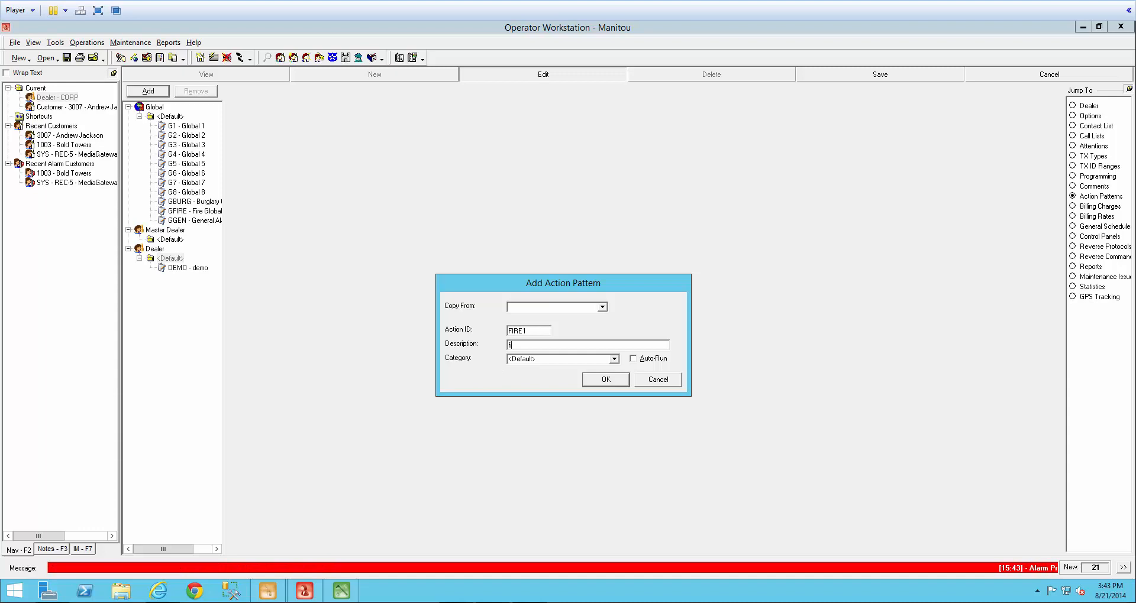
{"action": "type", "text": "ire1 report"}
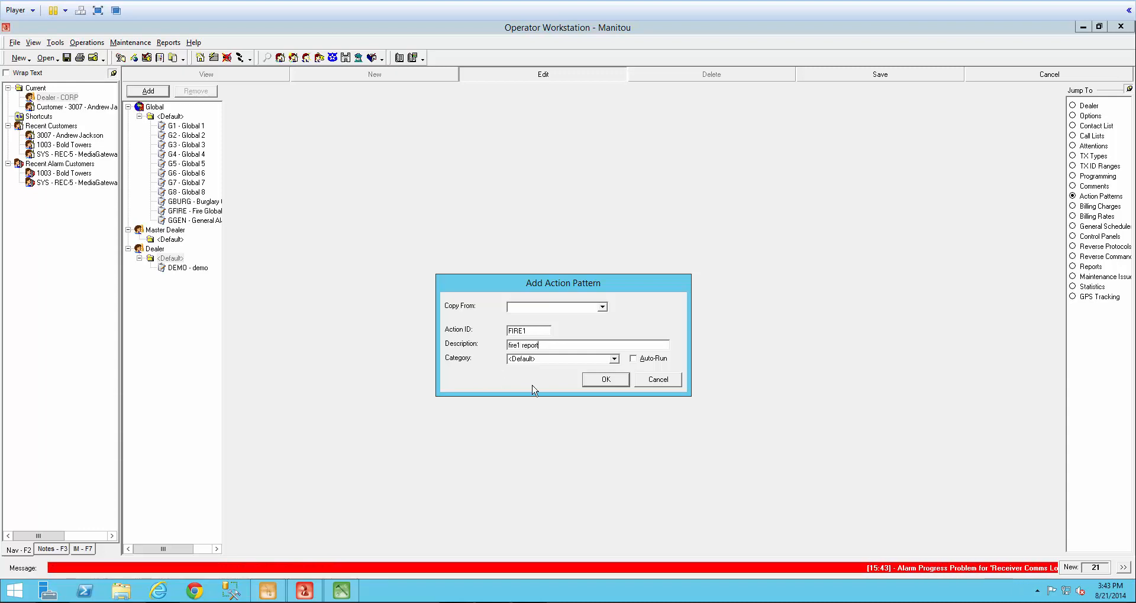
{"action": "left_click", "coordinate": [605, 380]}
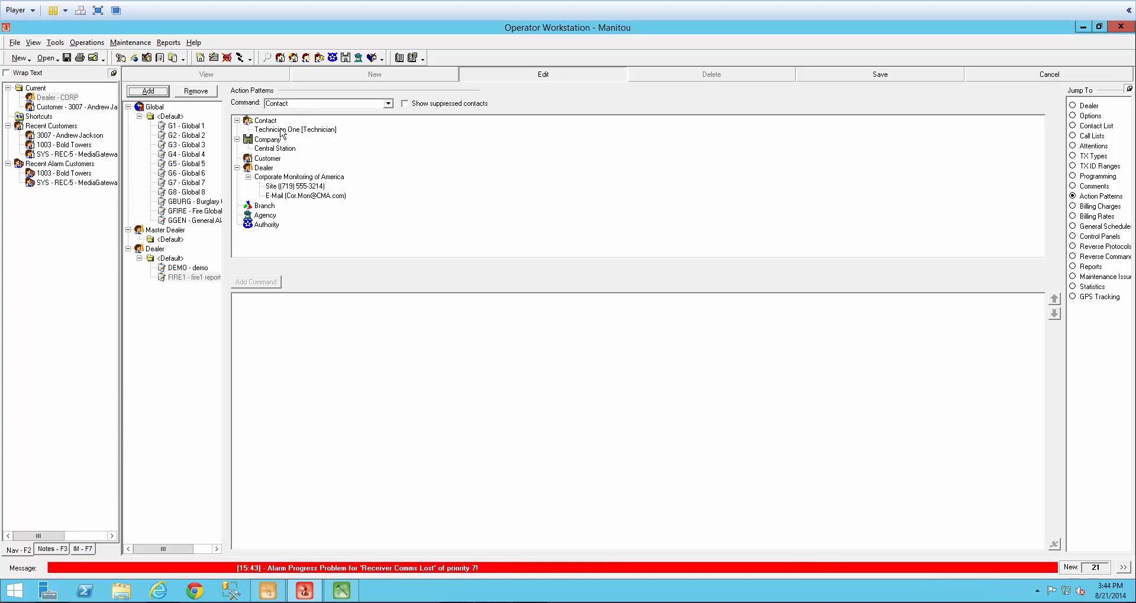
Add a command contacting Technician One's e-mail with the EMAIL script and save the pattern.
{"action": "left_click", "coordinate": [295, 129]}
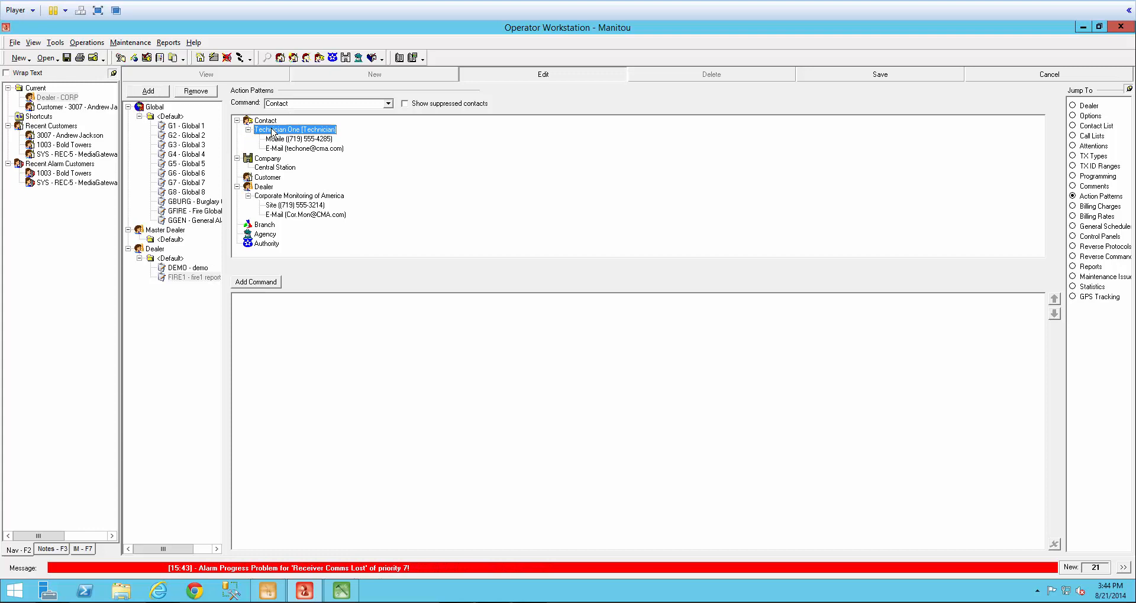
{"action": "left_click", "coordinate": [304, 149]}
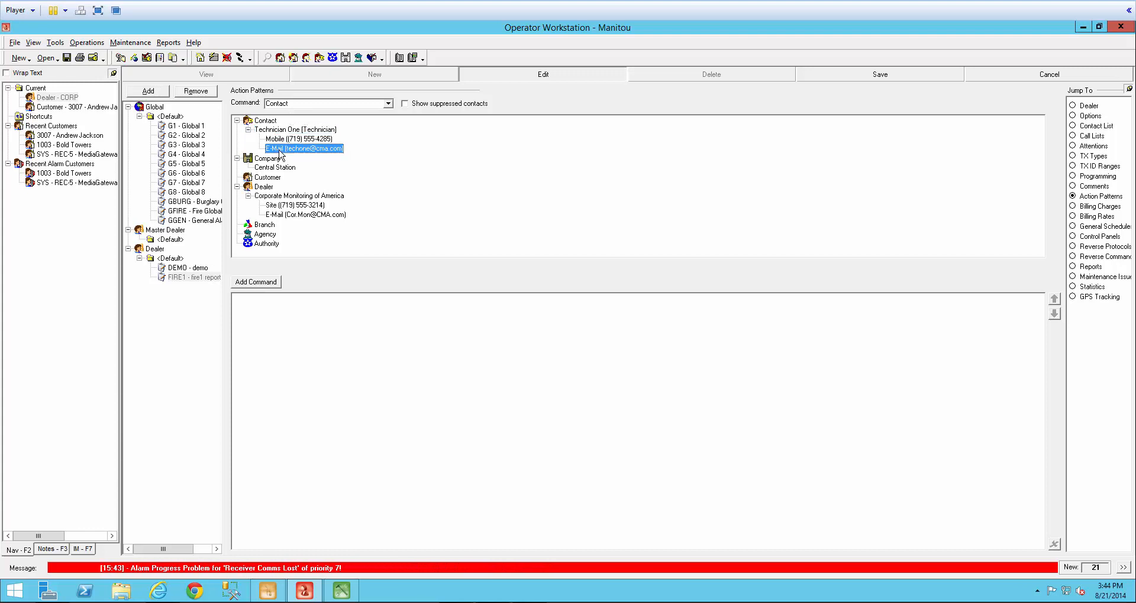
{"action": "left_click", "coordinate": [255, 283]}
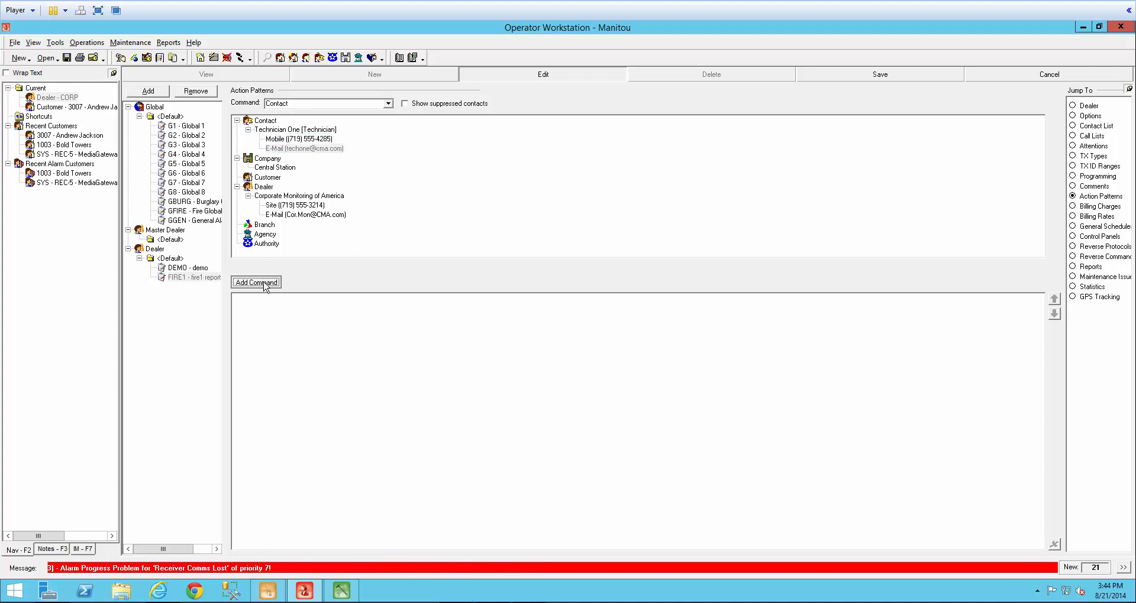
{"action": "left_click", "coordinate": [255, 282]}
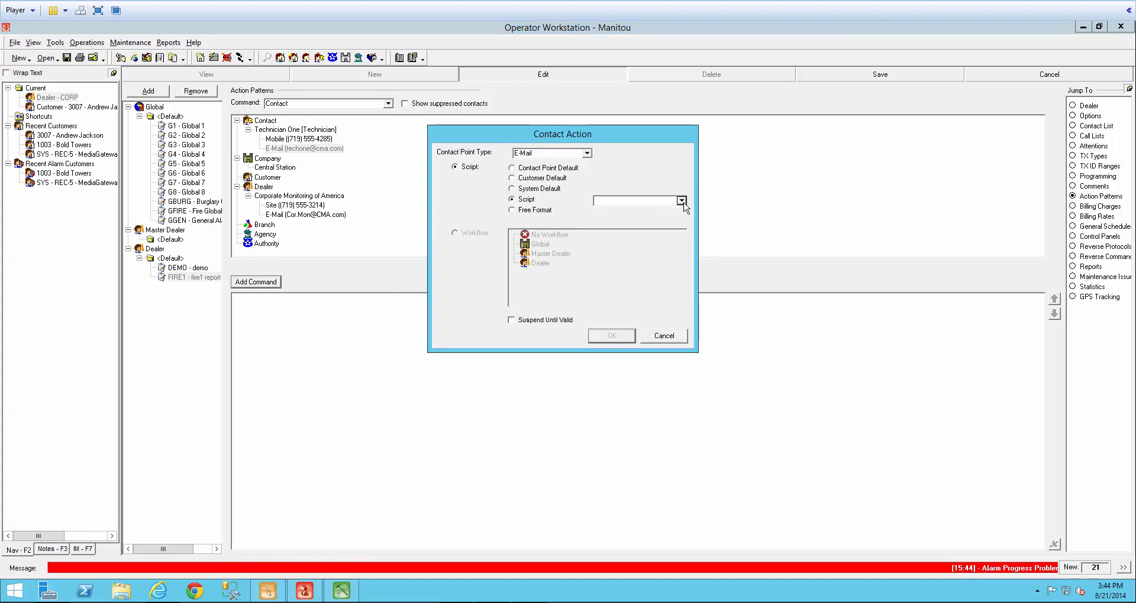
{"action": "left_click", "coordinate": [679, 200]}
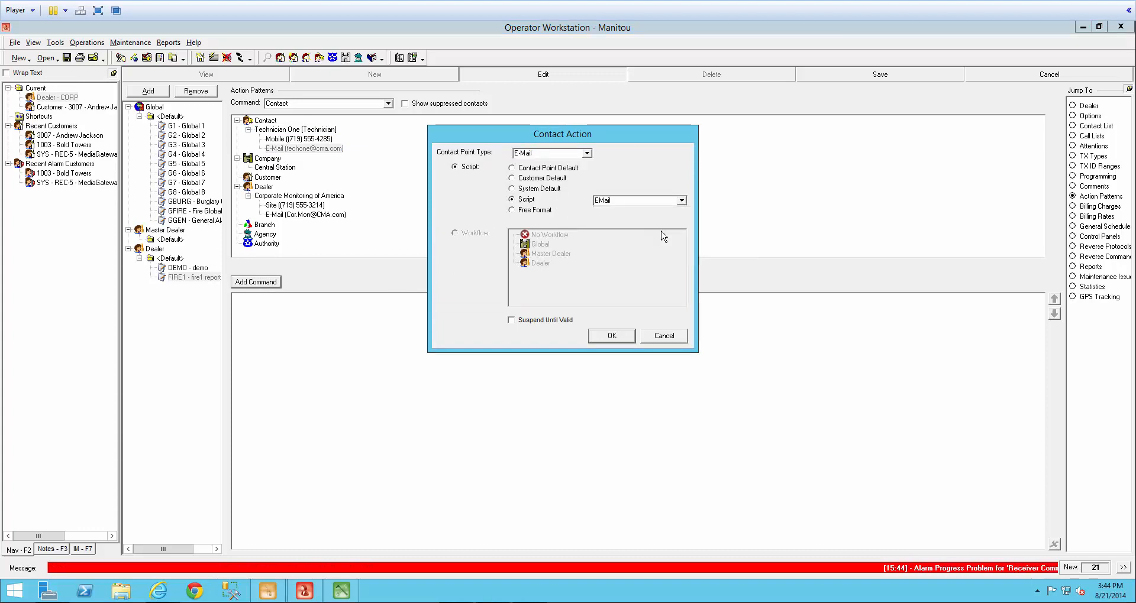
{"action": "left_click", "coordinate": [611, 335]}
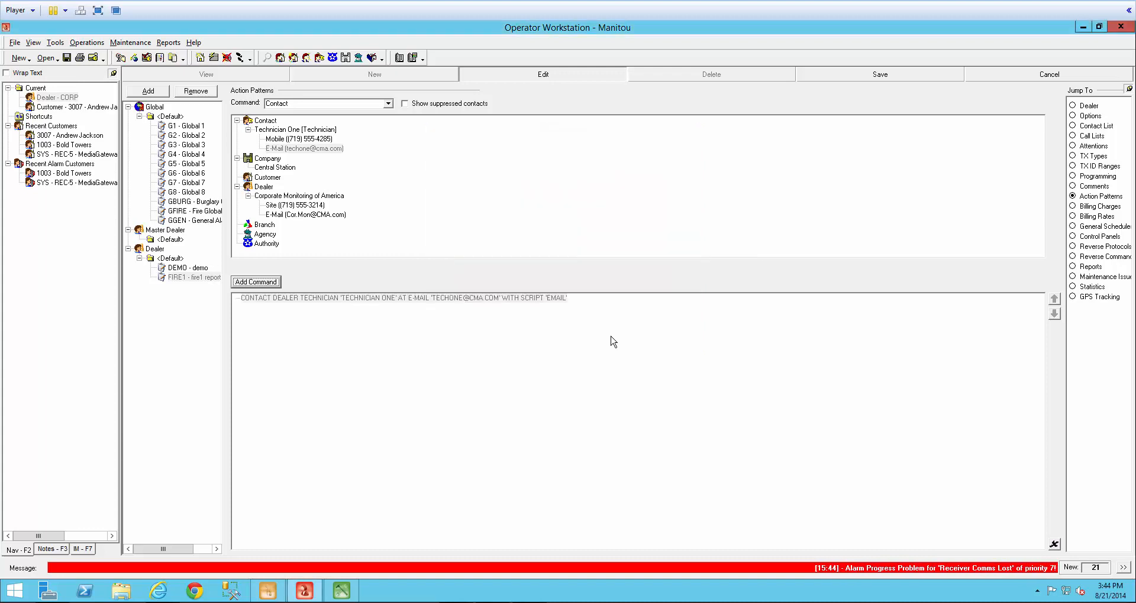
{"action": "mouse_move", "coordinate": [283, 309]}
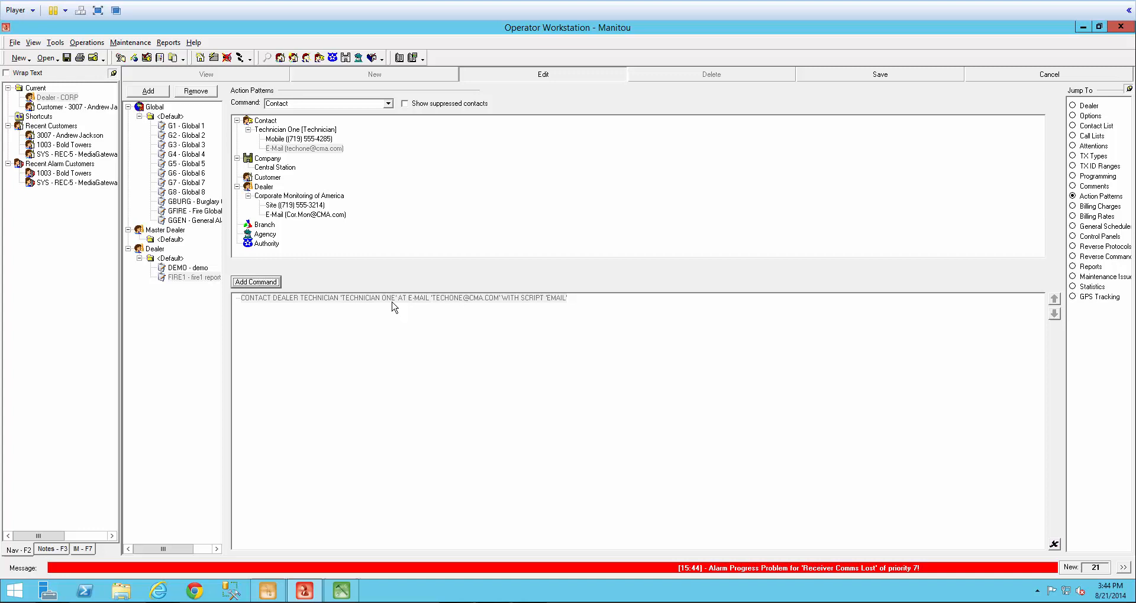
{"action": "mouse_move", "coordinate": [471, 304]}
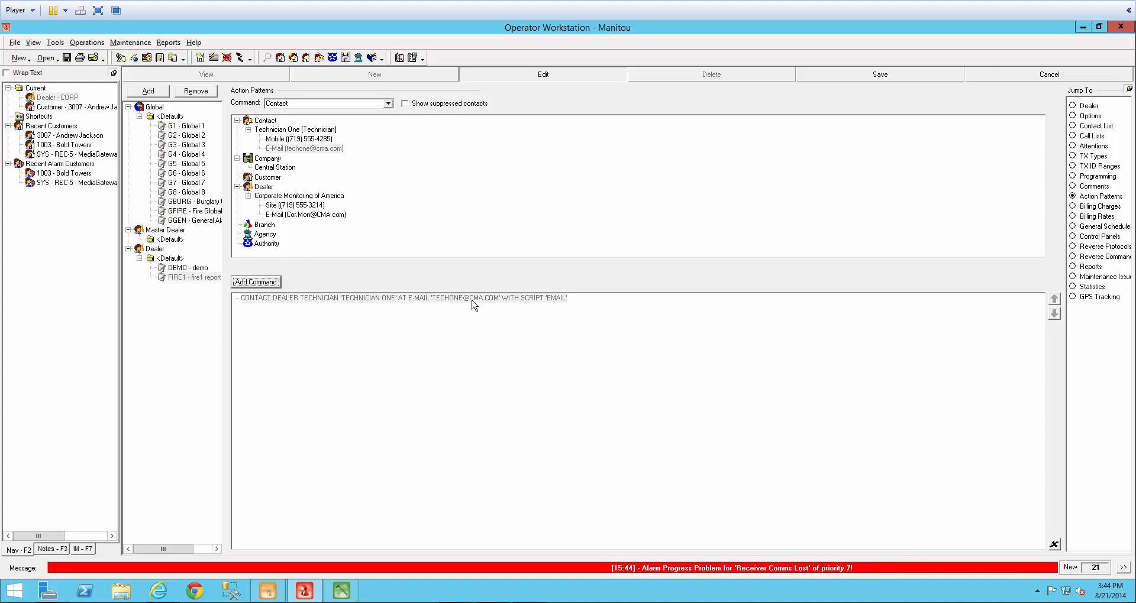
{"action": "mouse_move", "coordinate": [541, 304]}
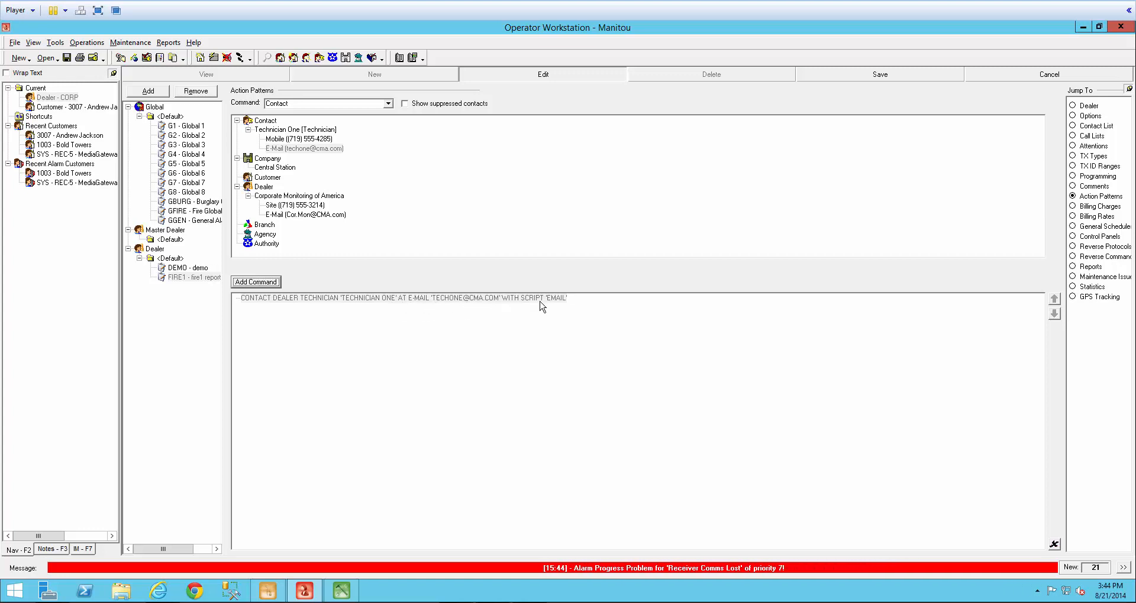
{"action": "mouse_move", "coordinate": [564, 306]}
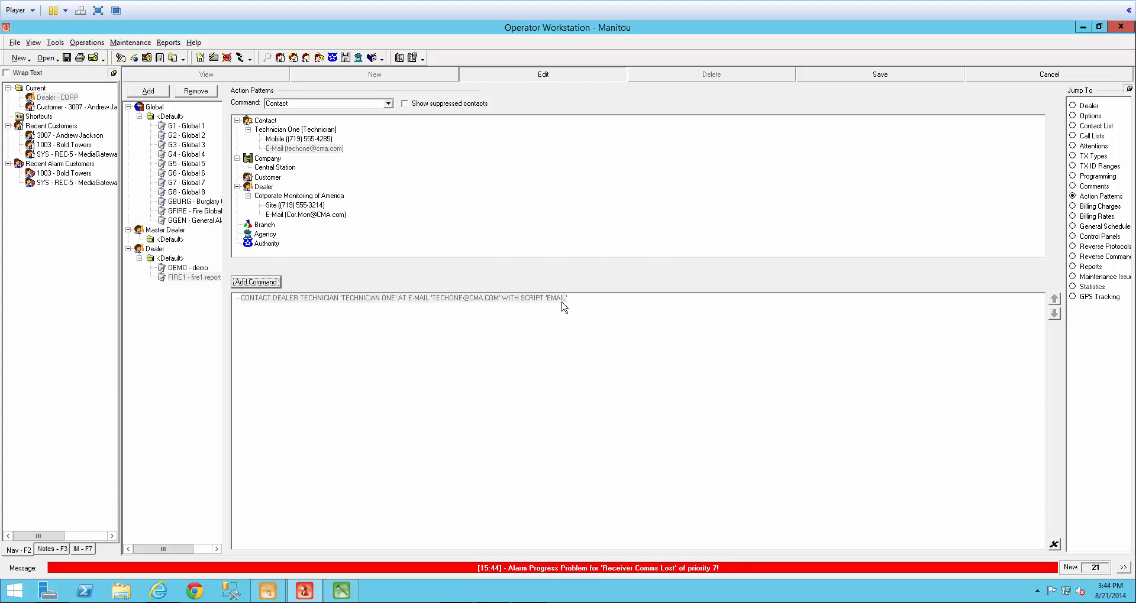
{"action": "mouse_move", "coordinate": [608, 337]}
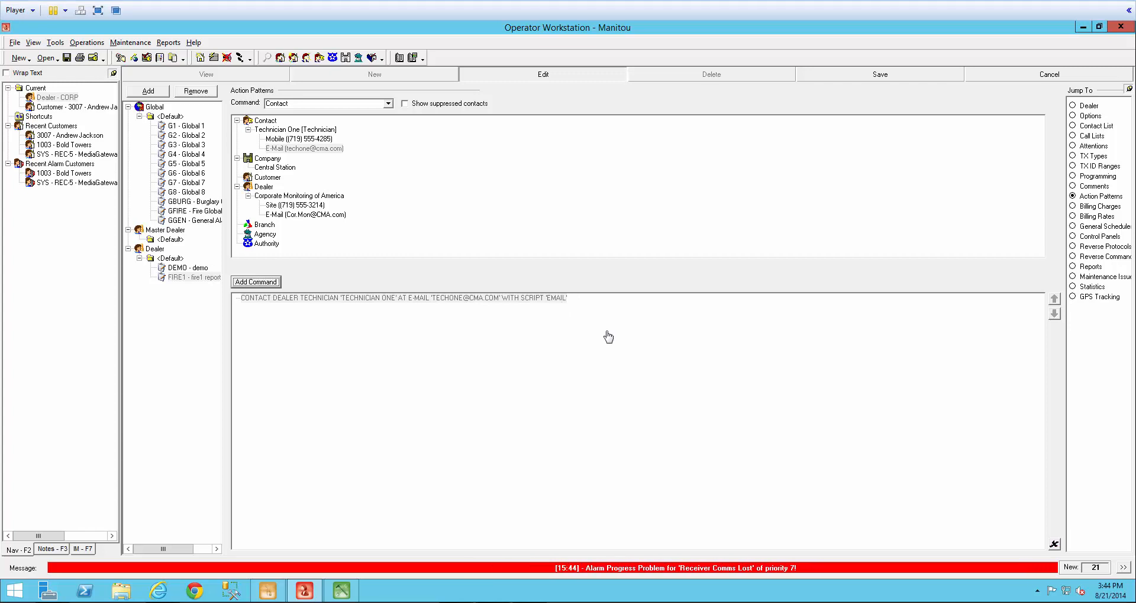
{"action": "mouse_move", "coordinate": [847, 80]}
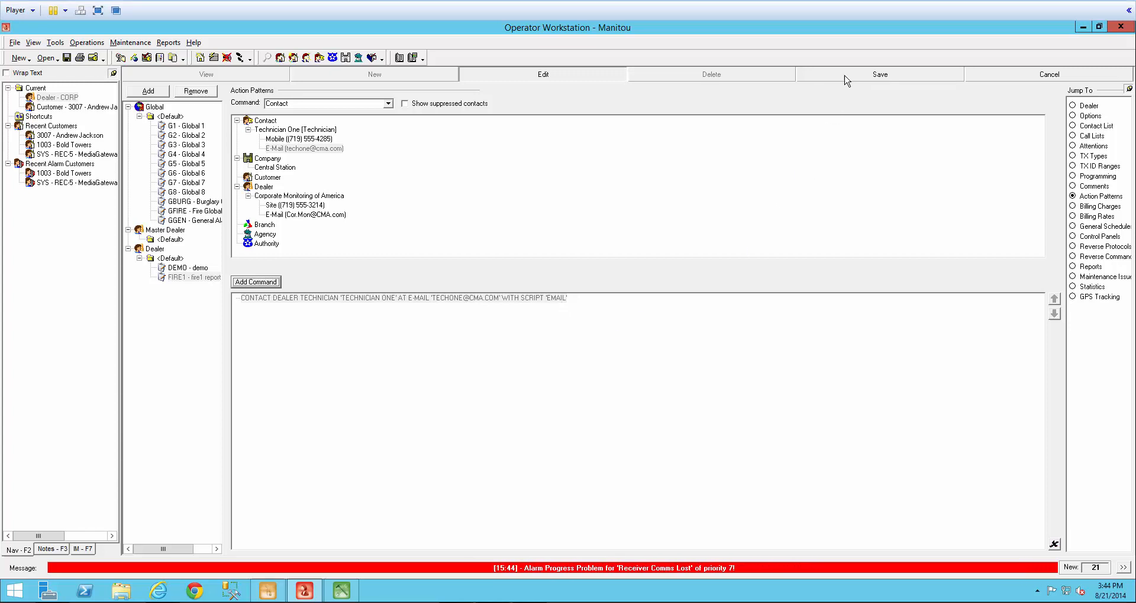
{"action": "left_click", "coordinate": [206, 73]}
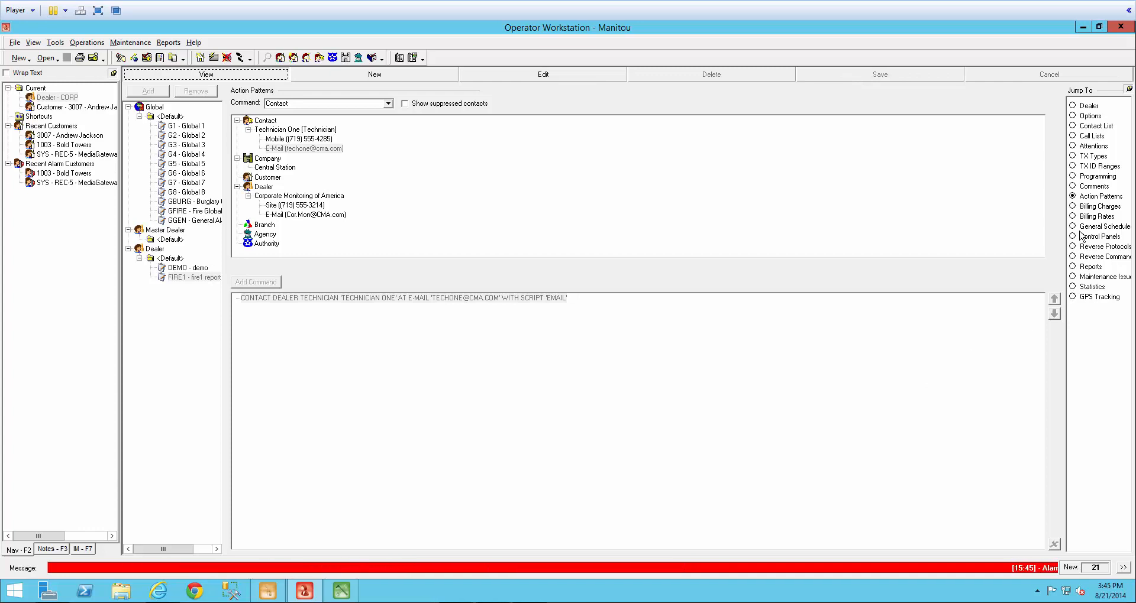
Add dealer post-processing event category FIRE with action pattern FIRE1 and save.
{"action": "left_click", "coordinate": [1073, 177]}
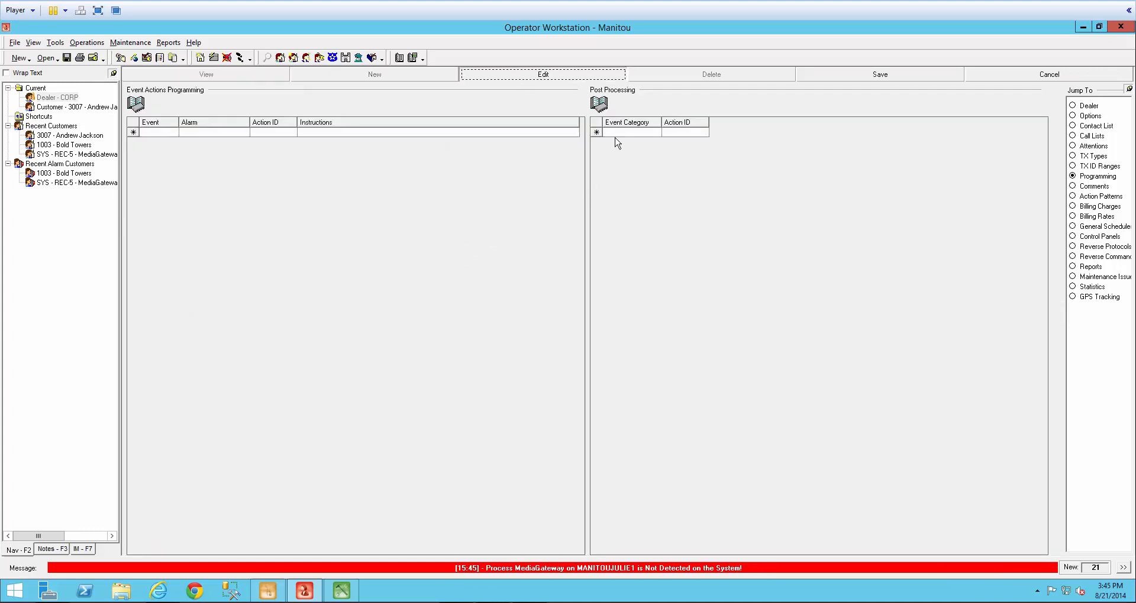
{"action": "left_click", "coordinate": [627, 131]}
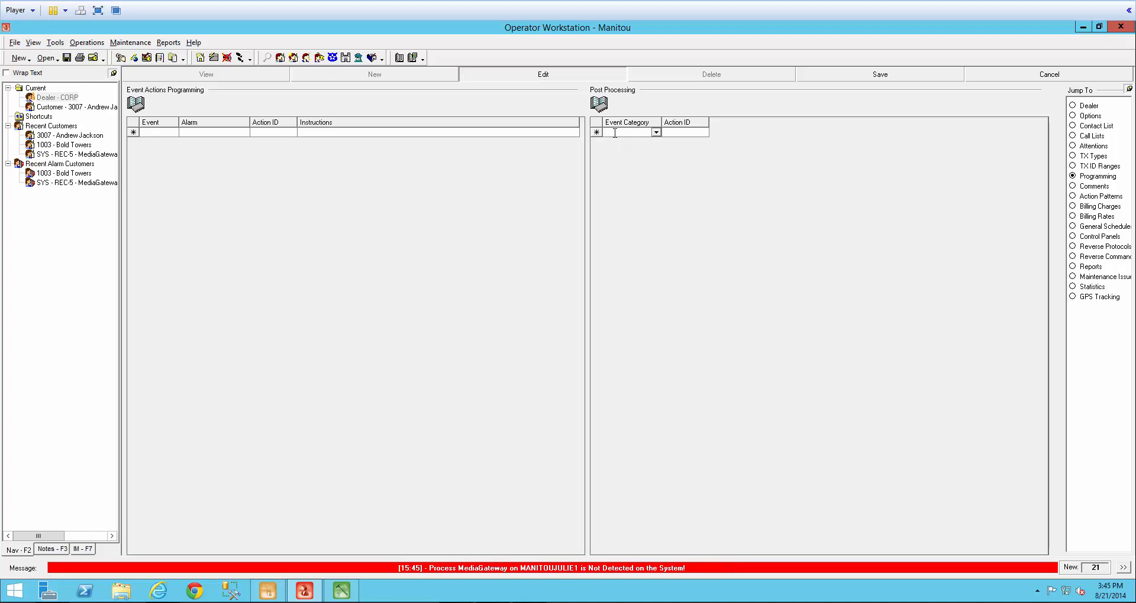
{"action": "left_click", "coordinate": [655, 132]}
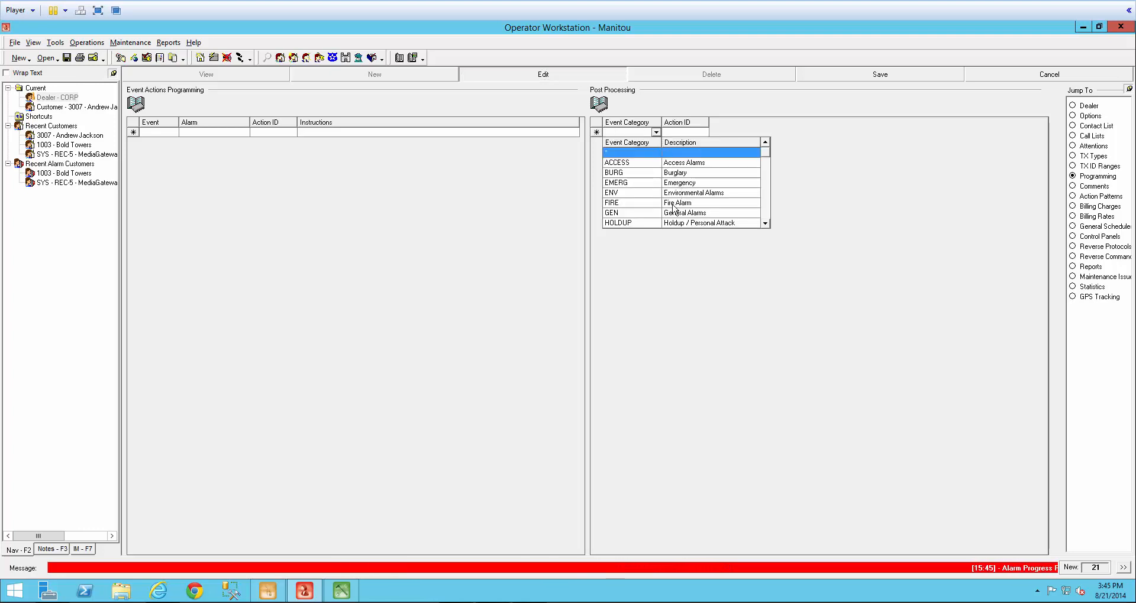
{"action": "left_click", "coordinate": [611, 203]}
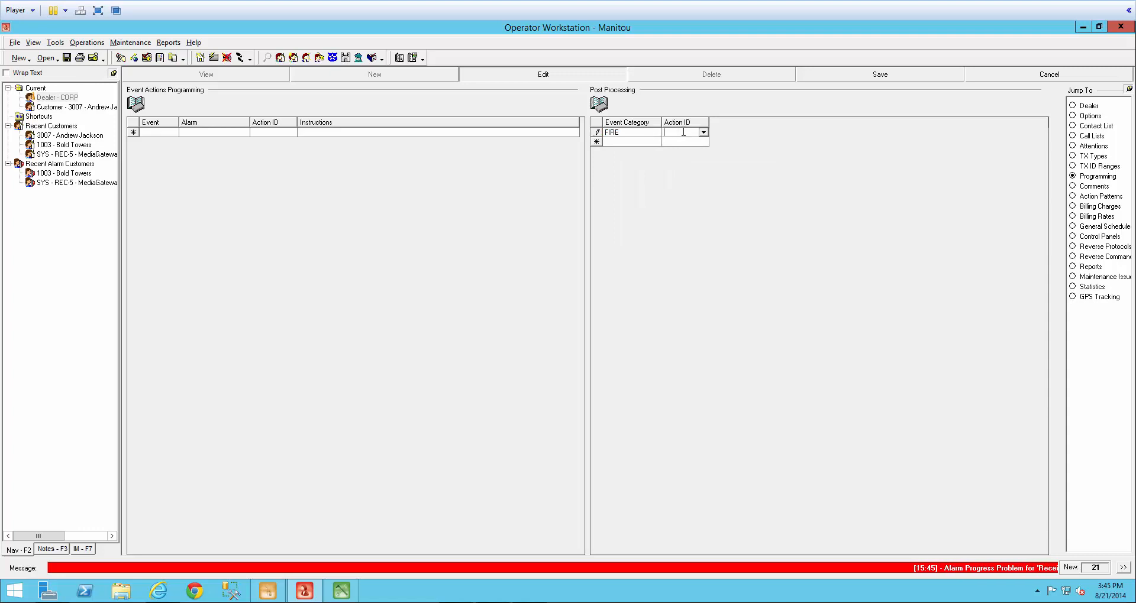
{"action": "left_click", "coordinate": [702, 131]}
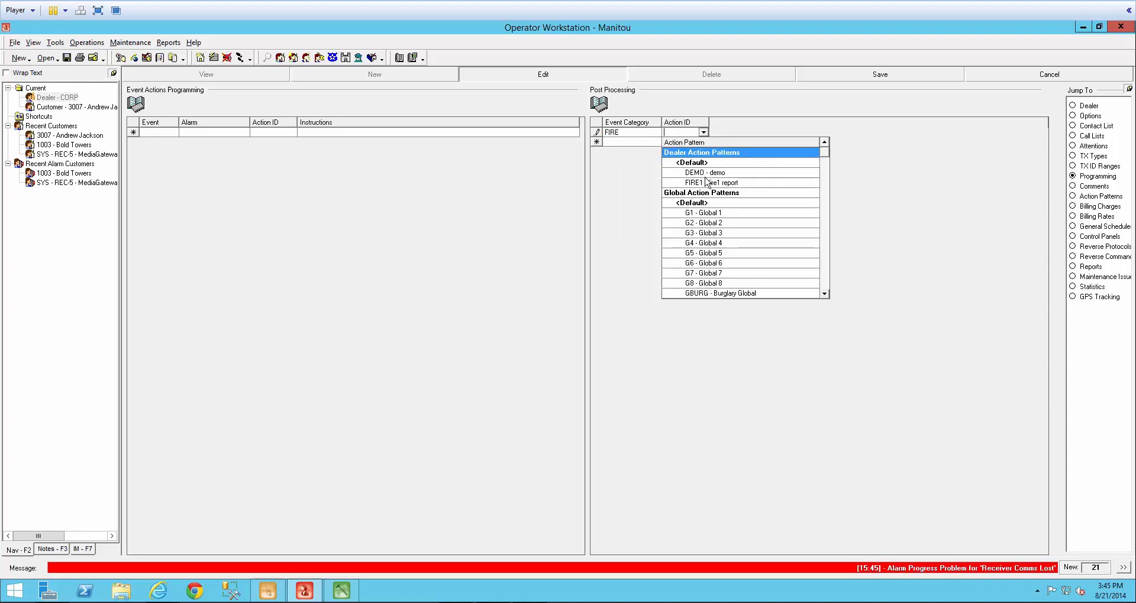
{"action": "left_click", "coordinate": [695, 182]}
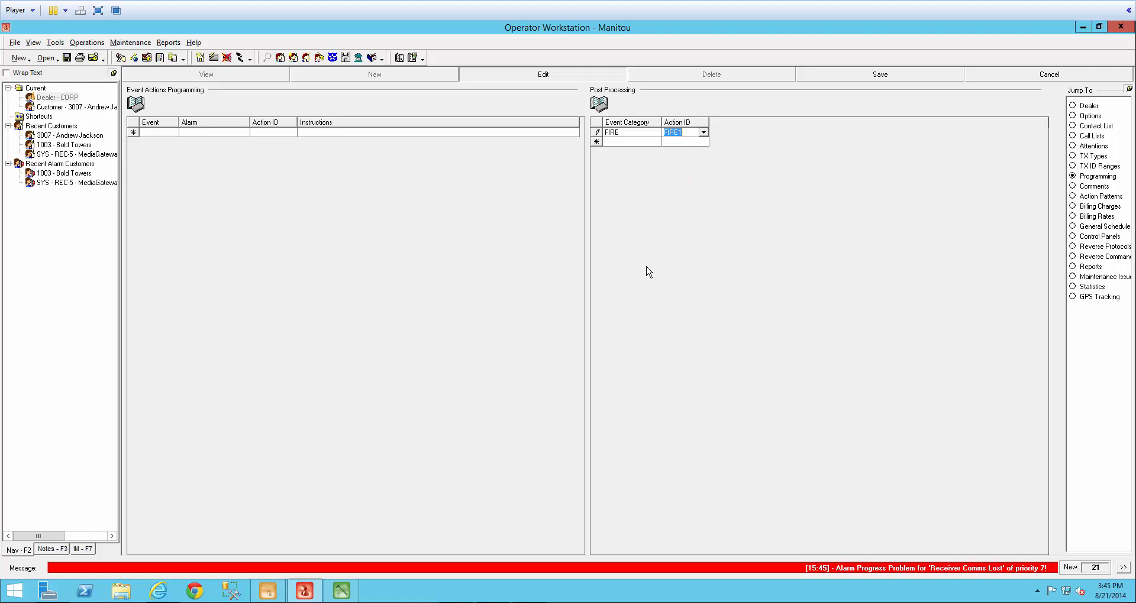
{"action": "left_click", "coordinate": [879, 73]}
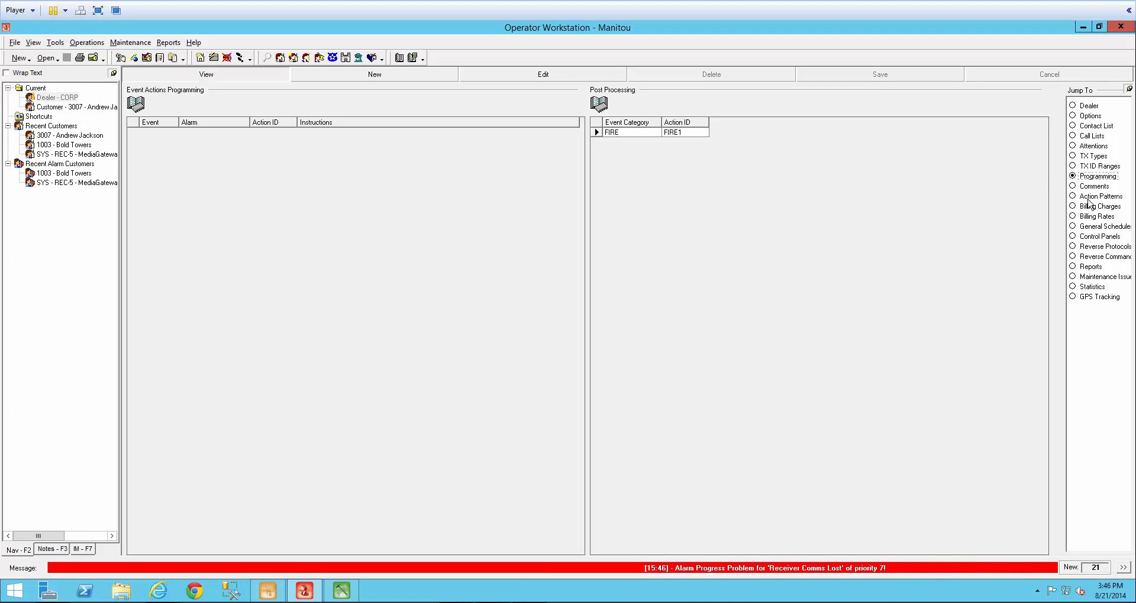
Return to the dealer's action patterns and display FIRE1's e-mail contact command.
{"action": "left_click", "coordinate": [1074, 195]}
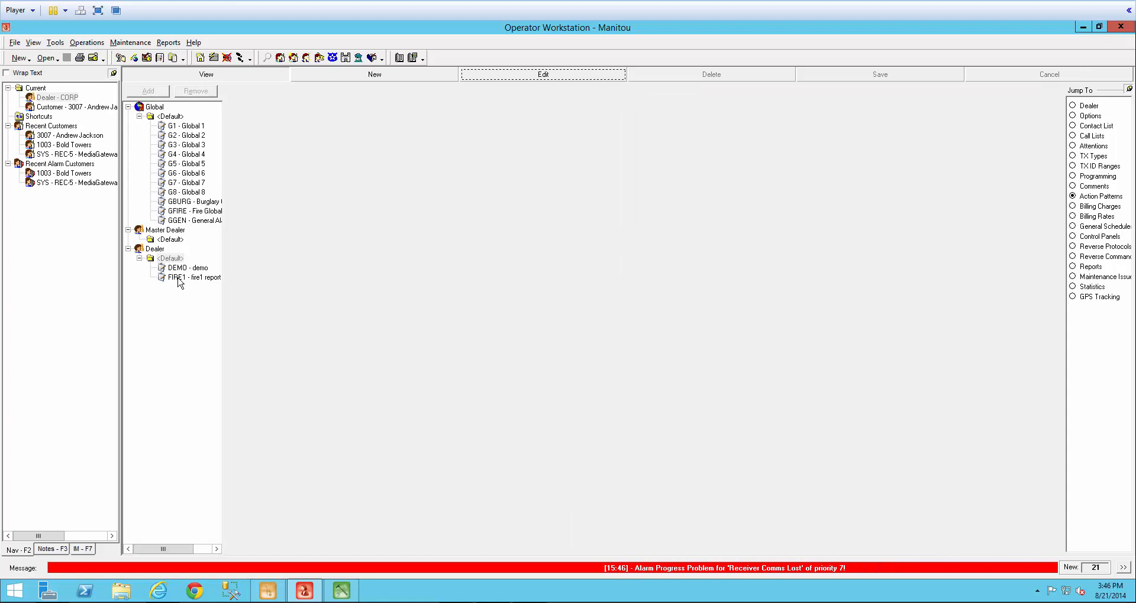
{"action": "left_click", "coordinate": [177, 277]}
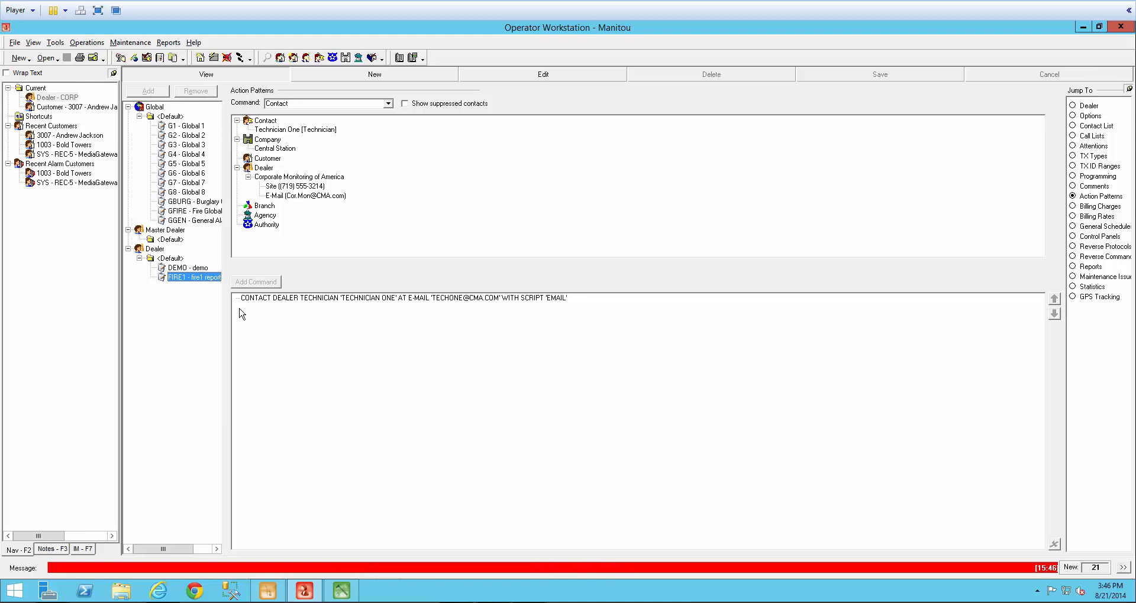
{"action": "left_click", "coordinate": [388, 103]}
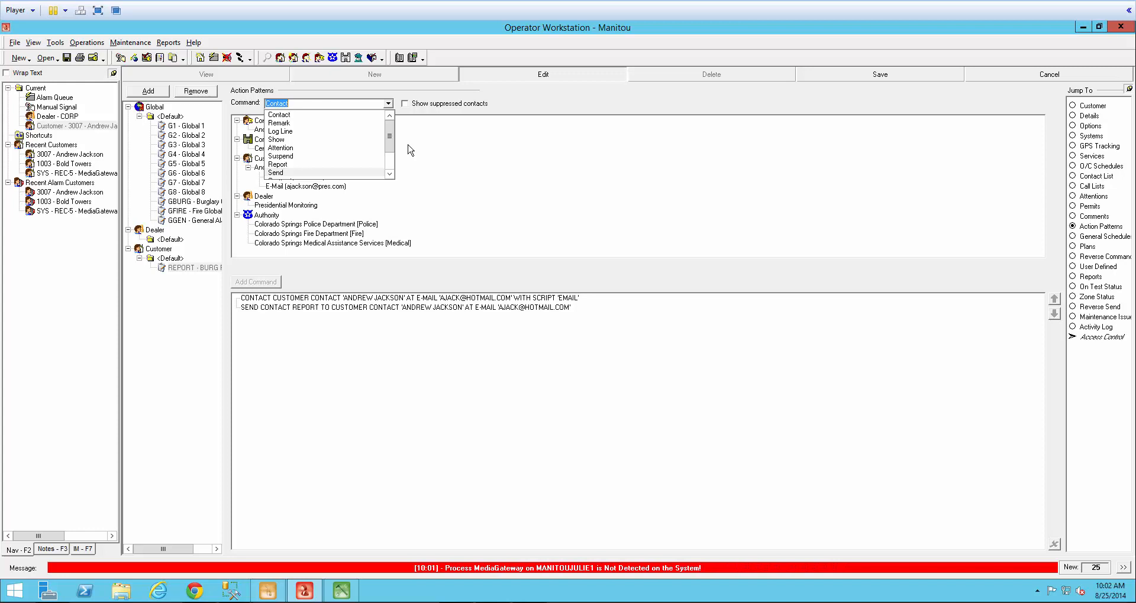
{"action": "mouse_move", "coordinate": [333, 118]}
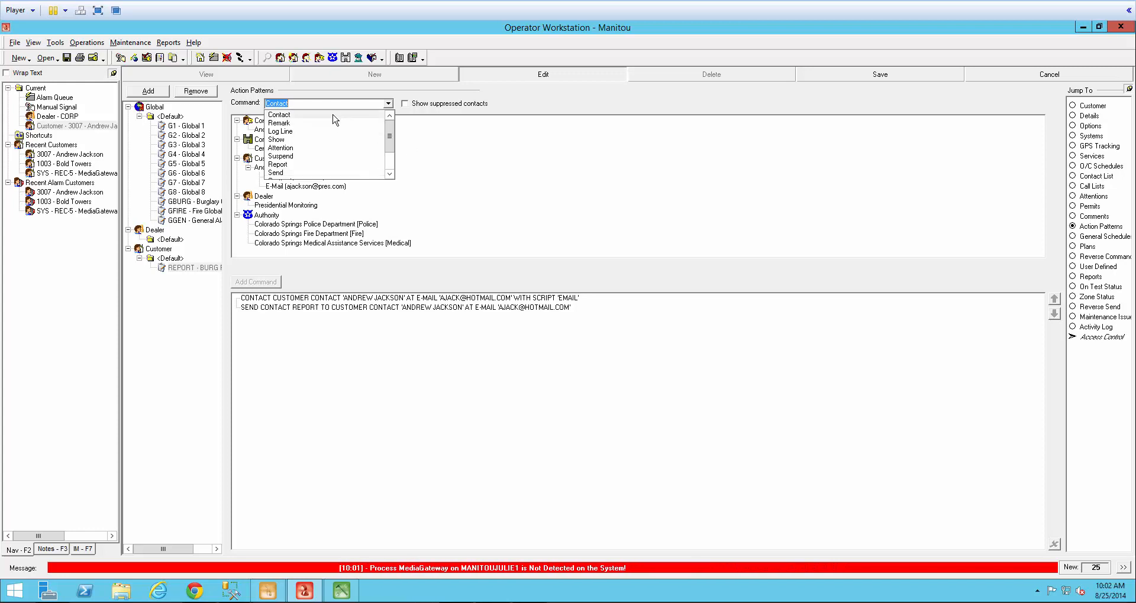
{"action": "mouse_move", "coordinate": [322, 143]}
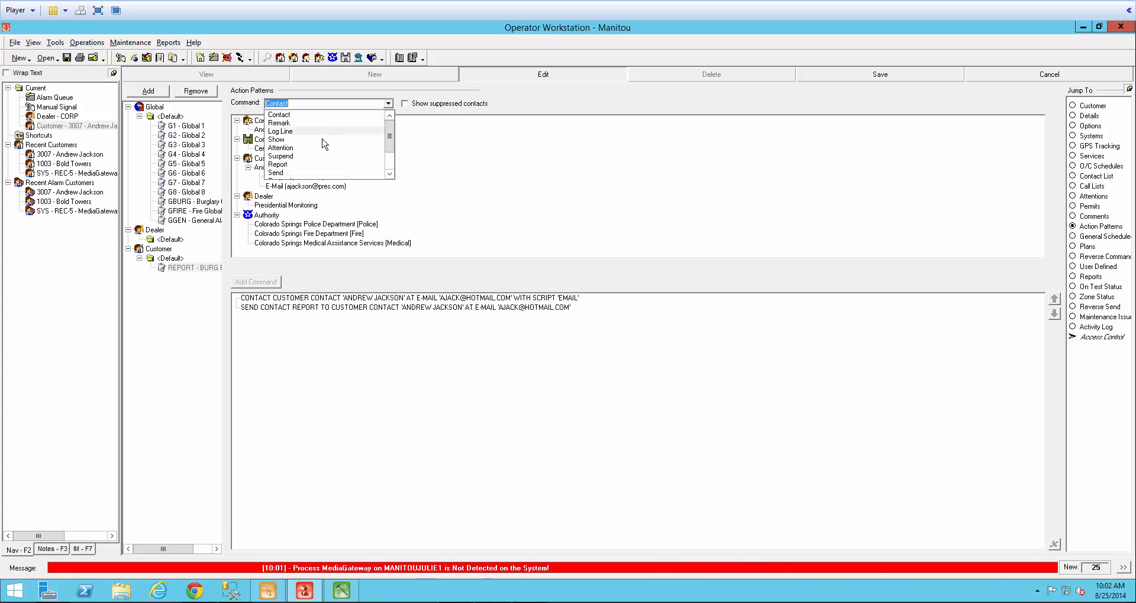
{"action": "mouse_move", "coordinate": [315, 169]}
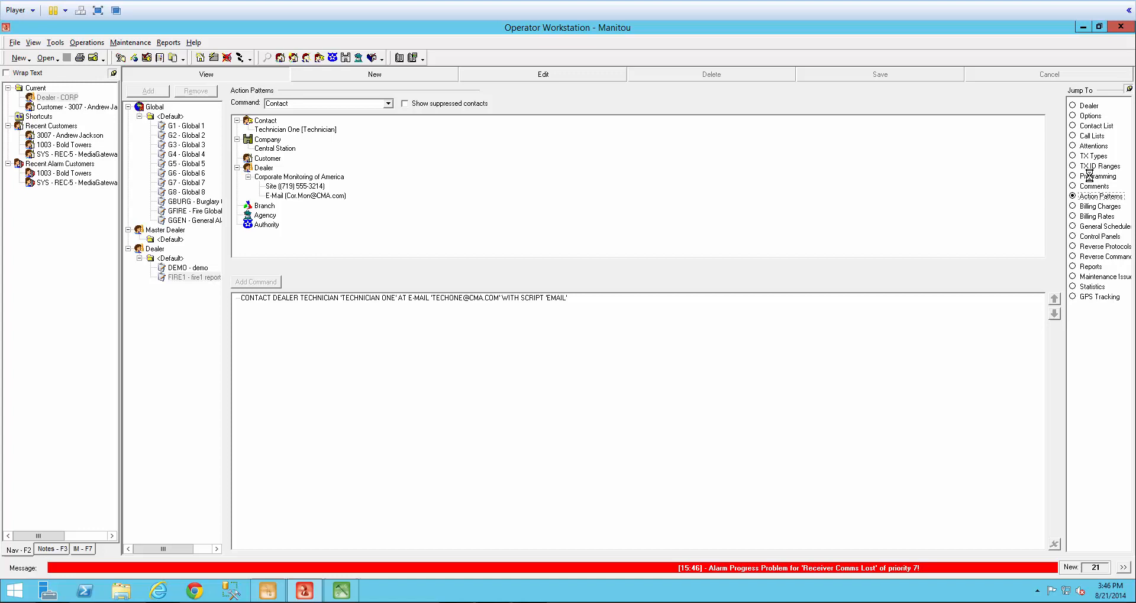
Edit the dealer's Programming page and expand the Event Category choices for a new post-processing row.
{"action": "left_click", "coordinate": [1097, 177]}
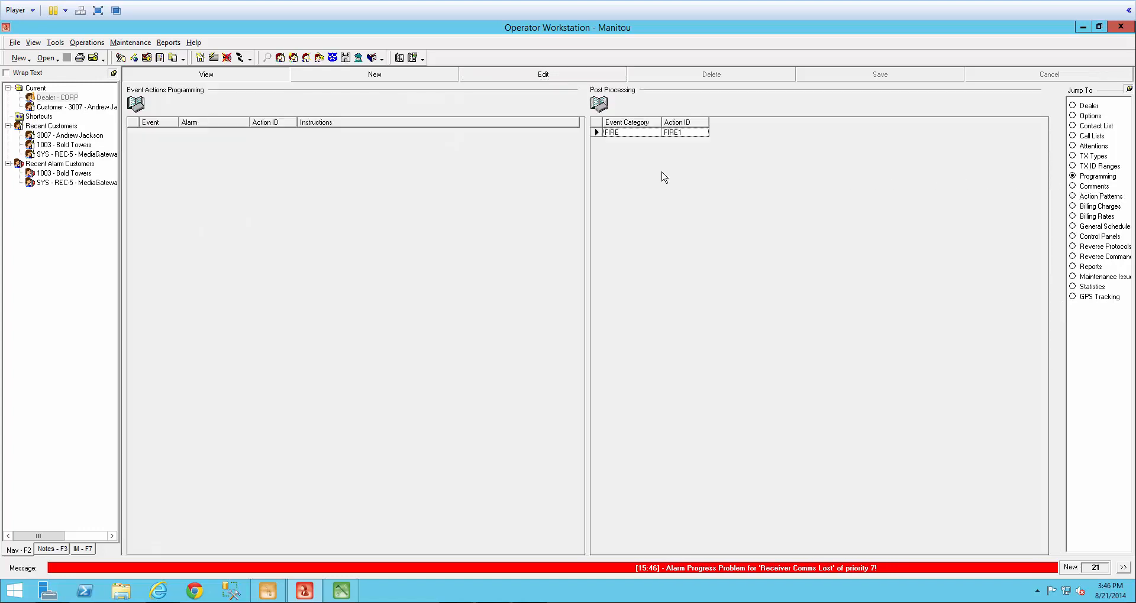
{"action": "mouse_move", "coordinate": [634, 176]}
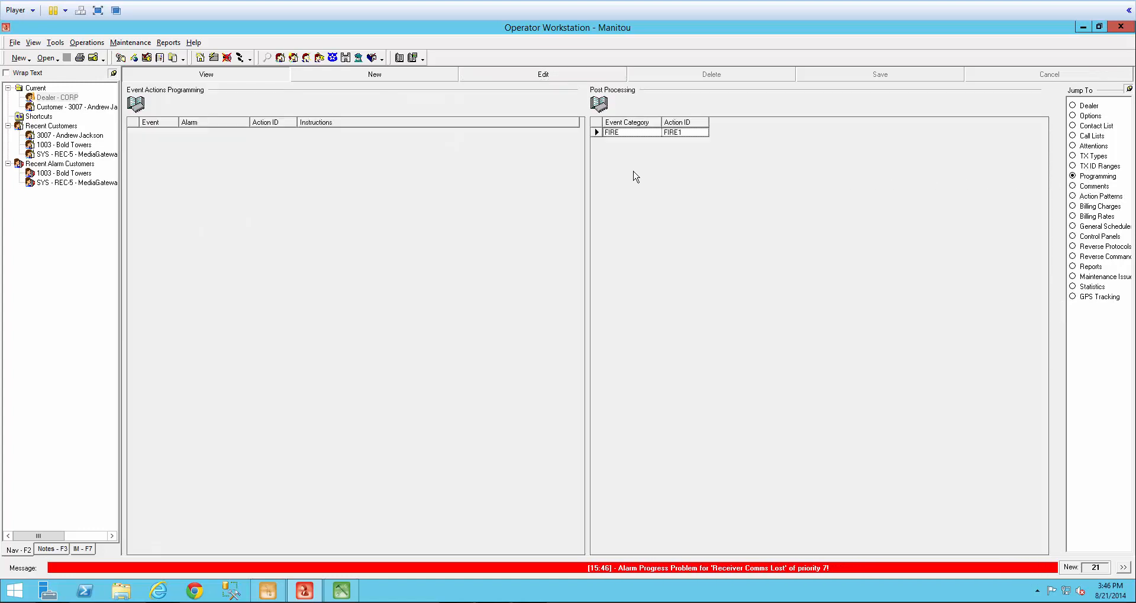
{"action": "left_click", "coordinate": [655, 141]}
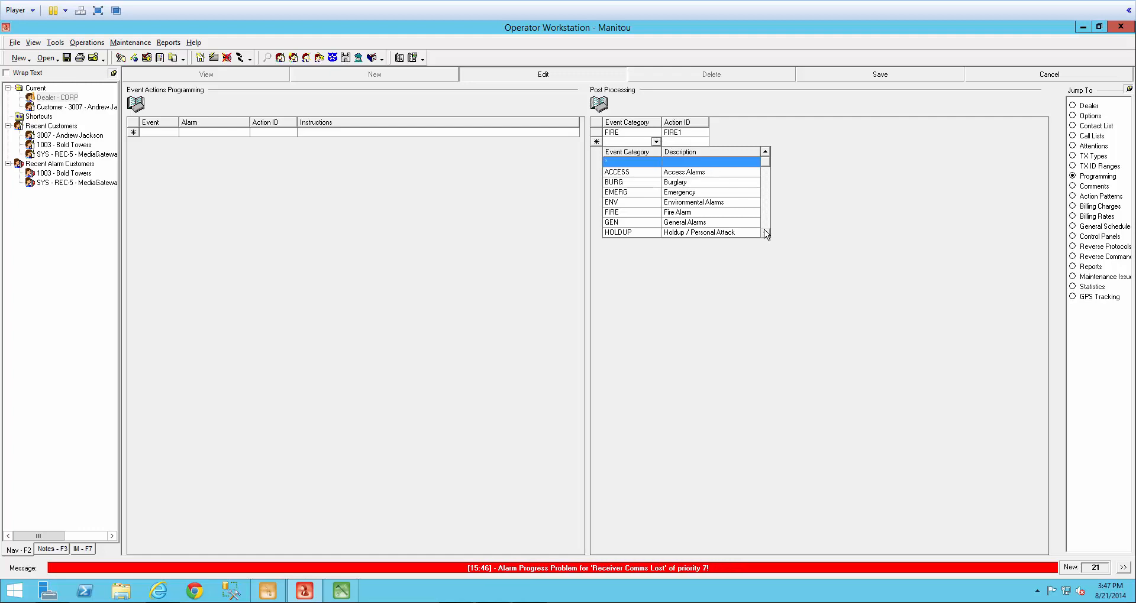